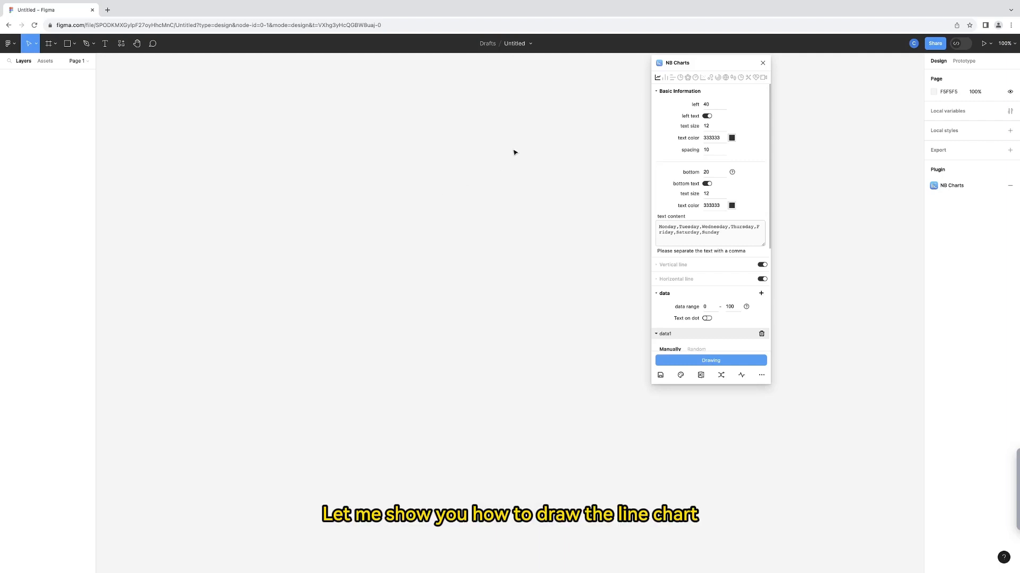
mouse_move(658, 78)
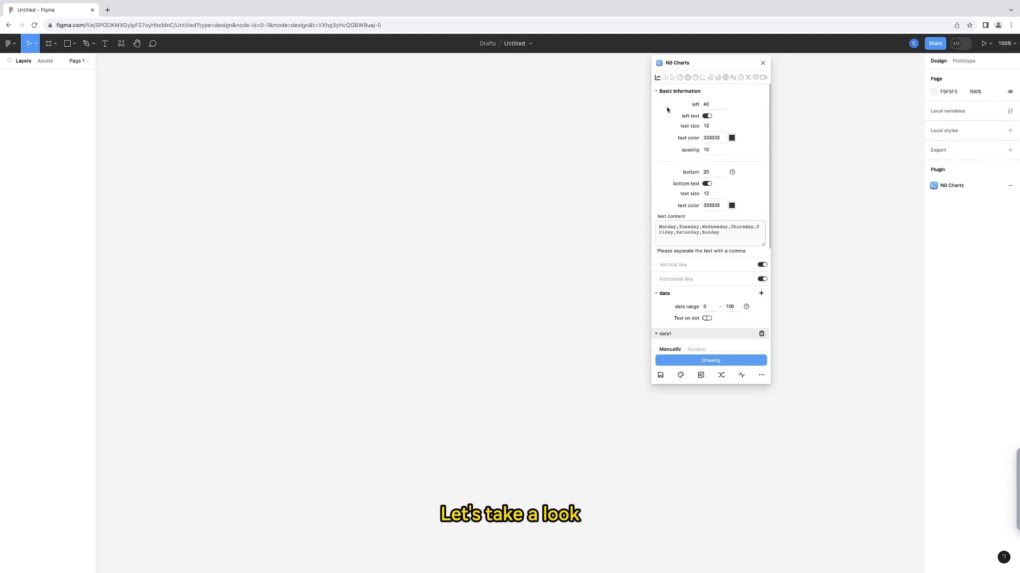
mouse_move(669, 301)
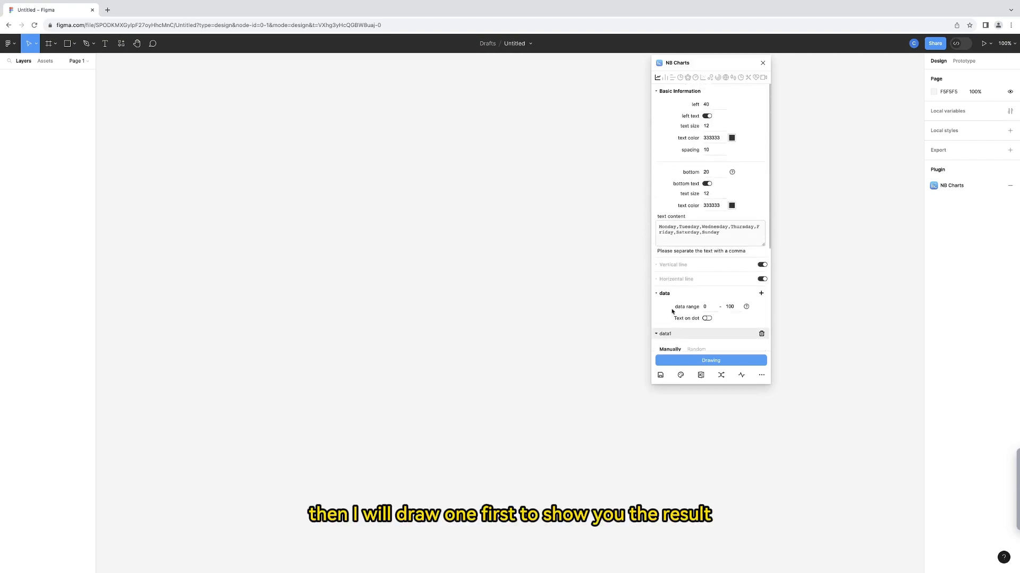
Step: Draw a 393×277 frame and fill it with an NB Charts line chart with weekday labels
left_click(50, 42)
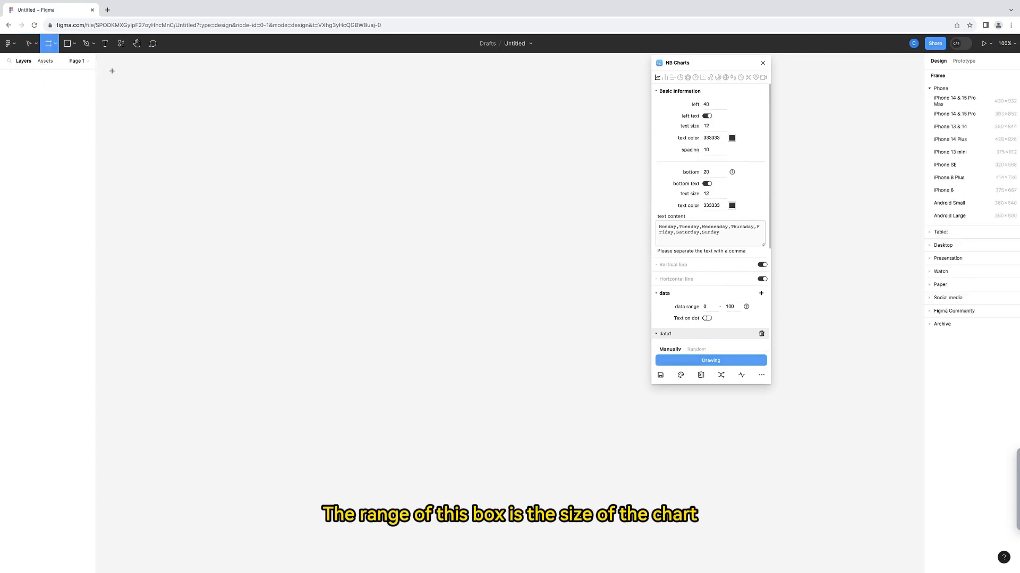
left_click_drag(111, 70, 262, 180)
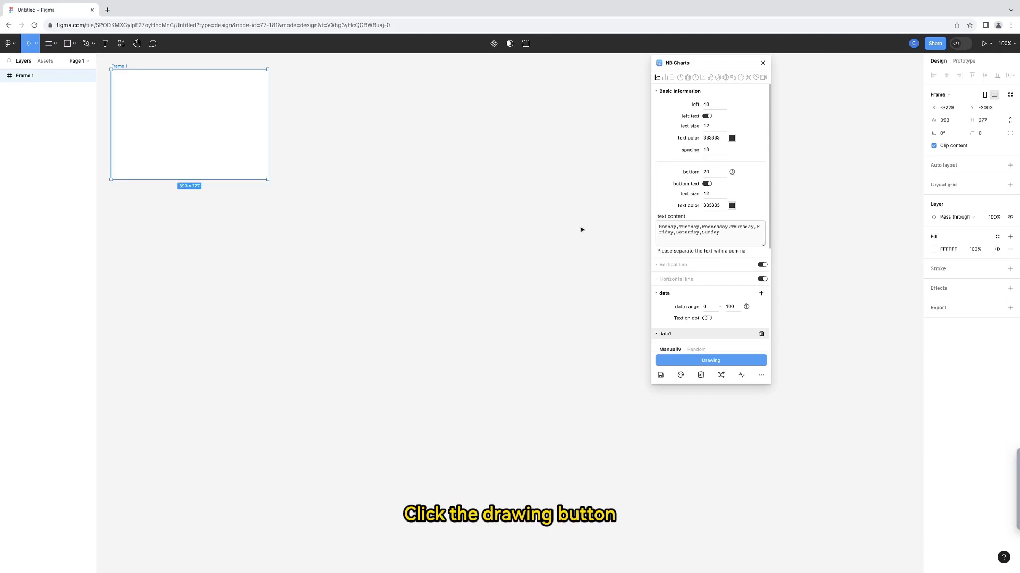
left_click(710, 361)
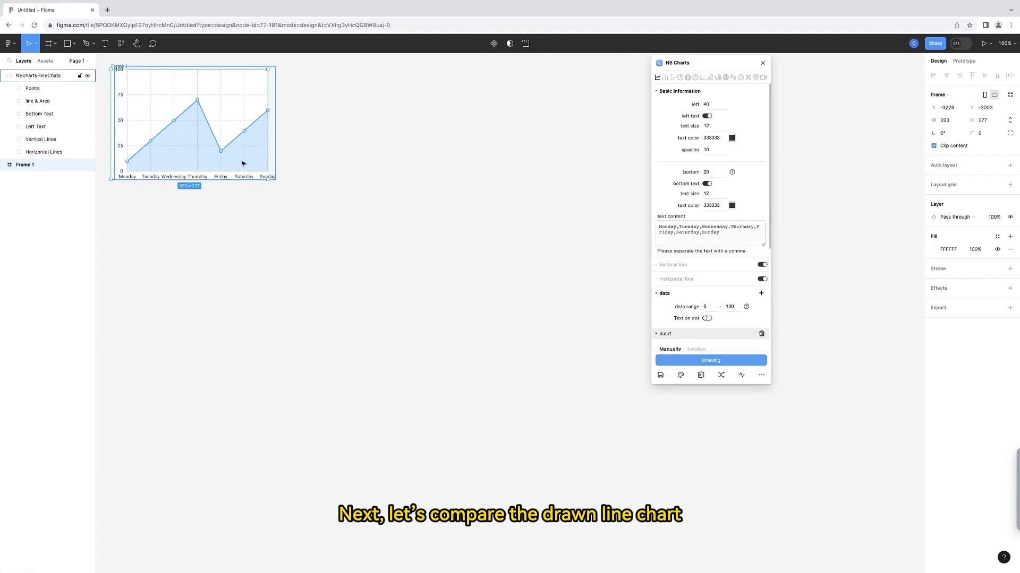
Step: Set the chart's left margin to 80 and draw a second chart in a new frame
left_click(713, 105)
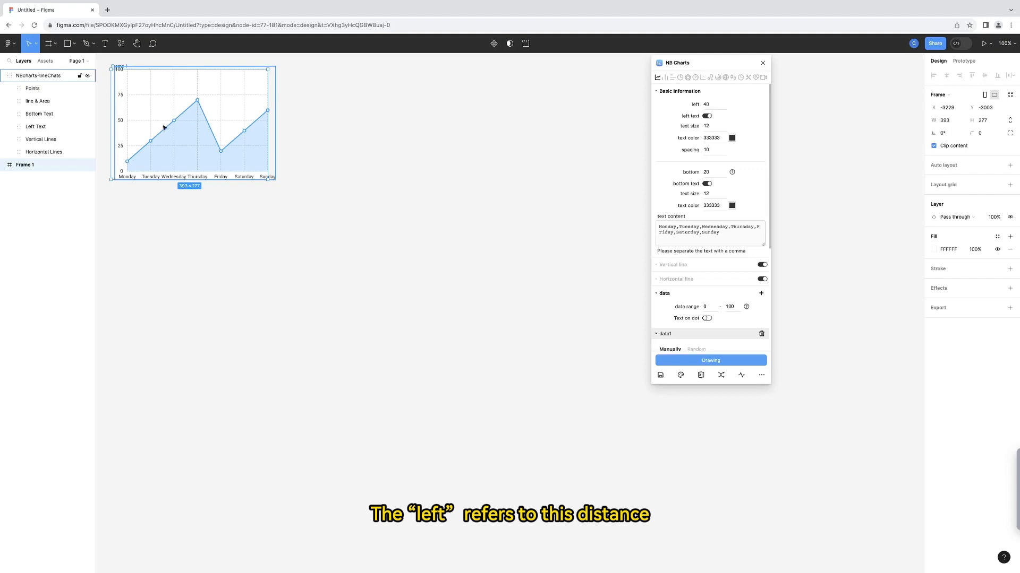
left_click(711, 104)
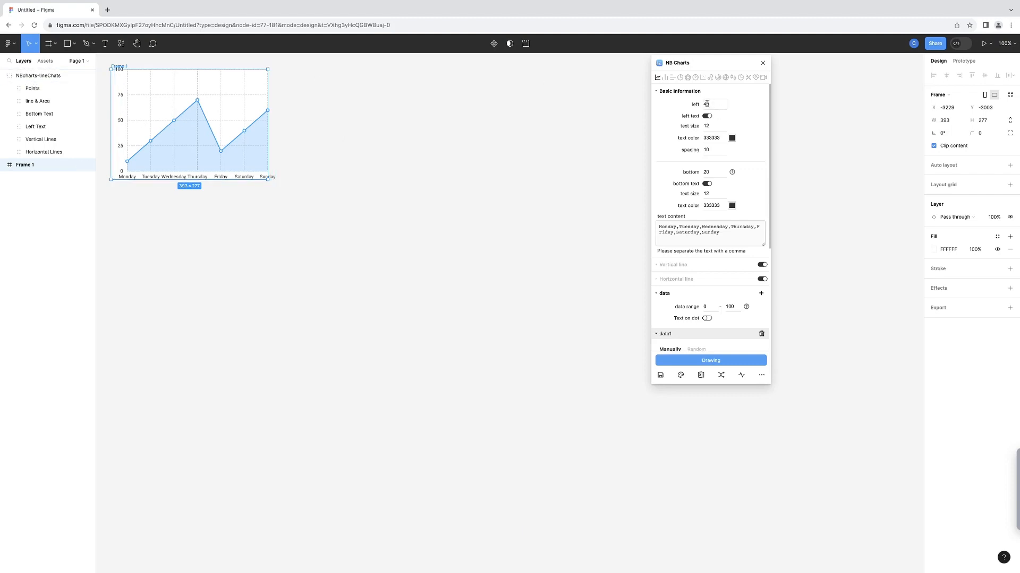
type("80")
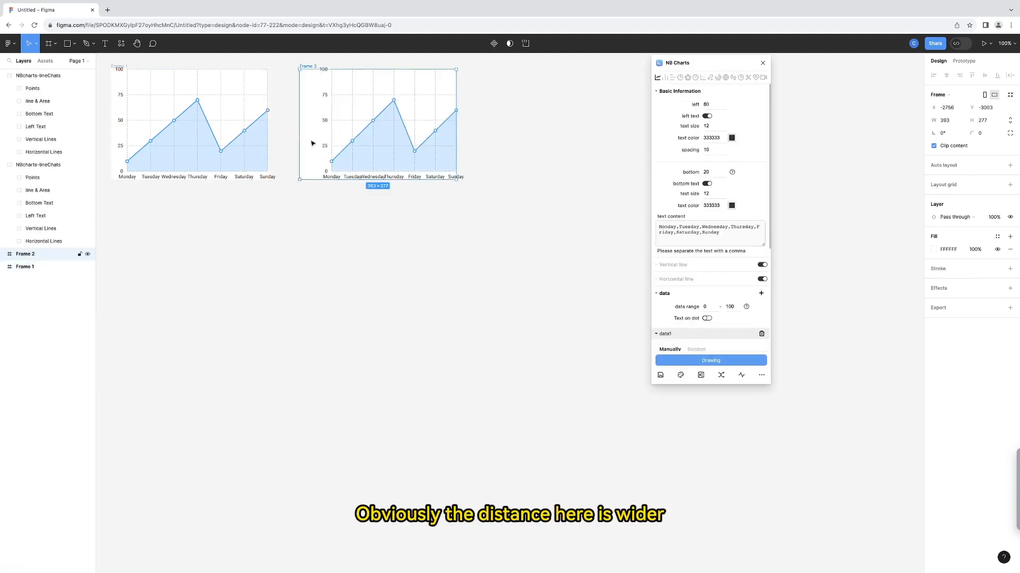
left_click(706, 116)
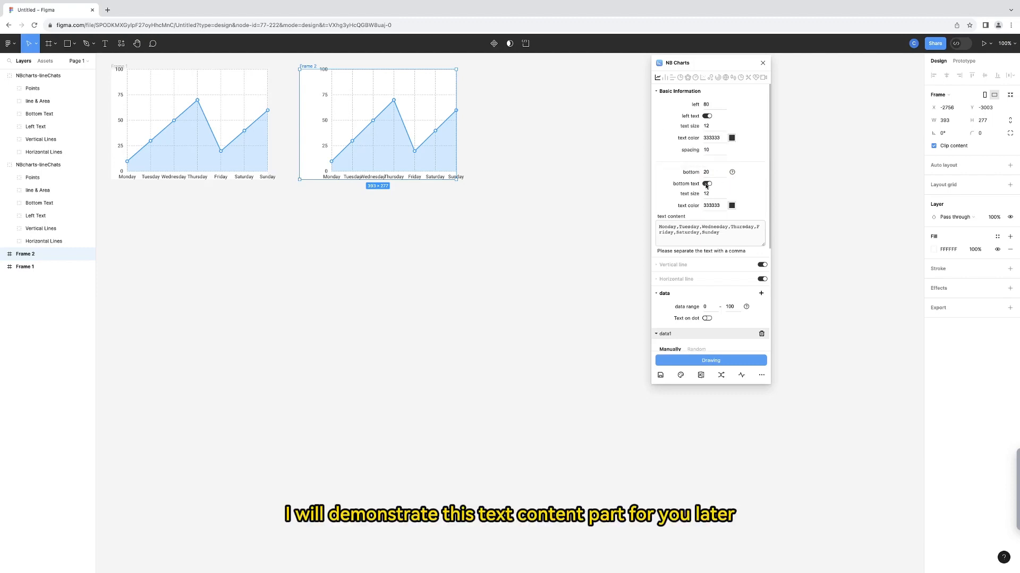
left_click(708, 230)
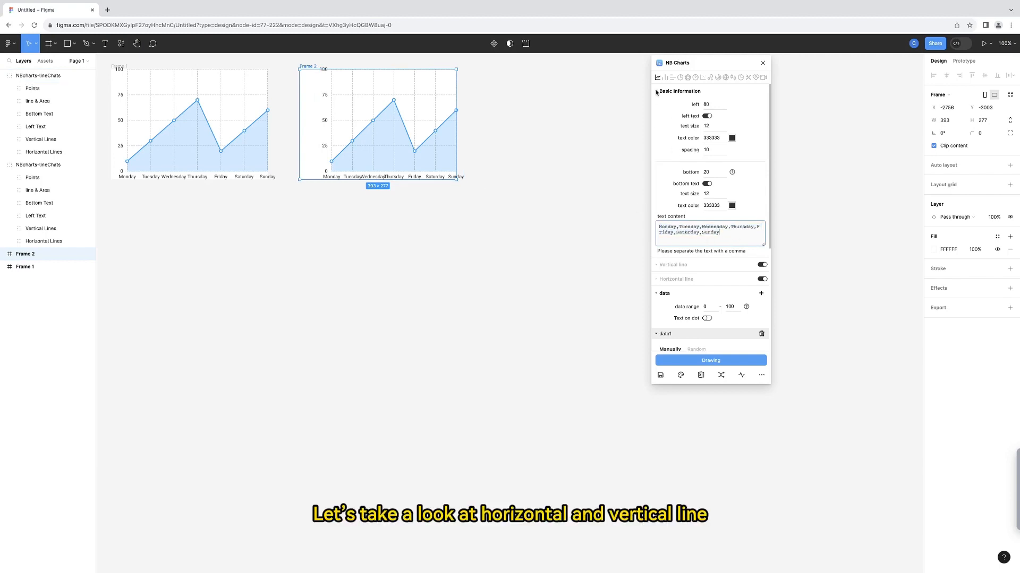
Step: Make the vertical grid lines solid, size 3, colour 12358a, and horizontal lines size 3, colour f77b16
left_click(679, 91)
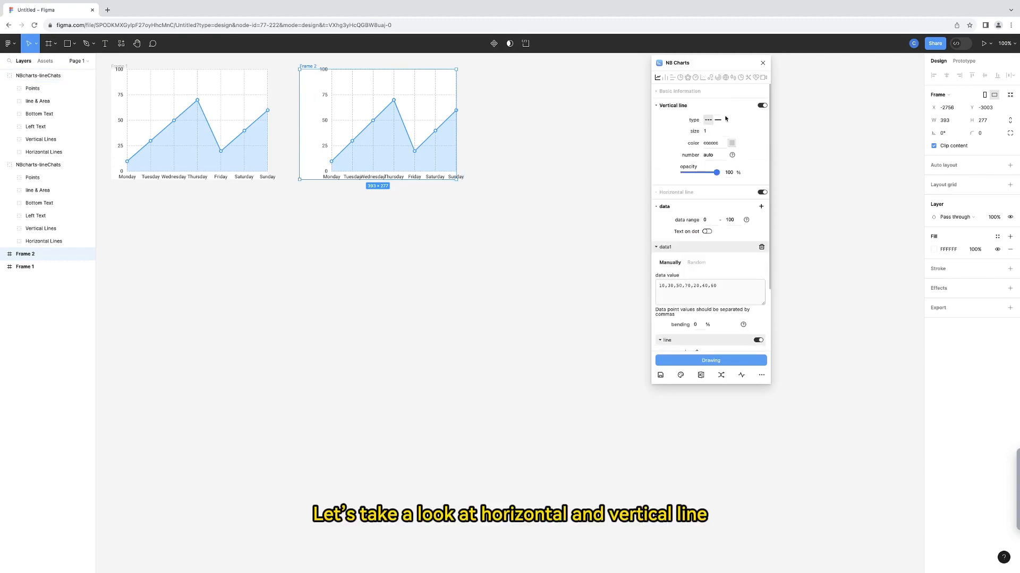
left_click(760, 105)
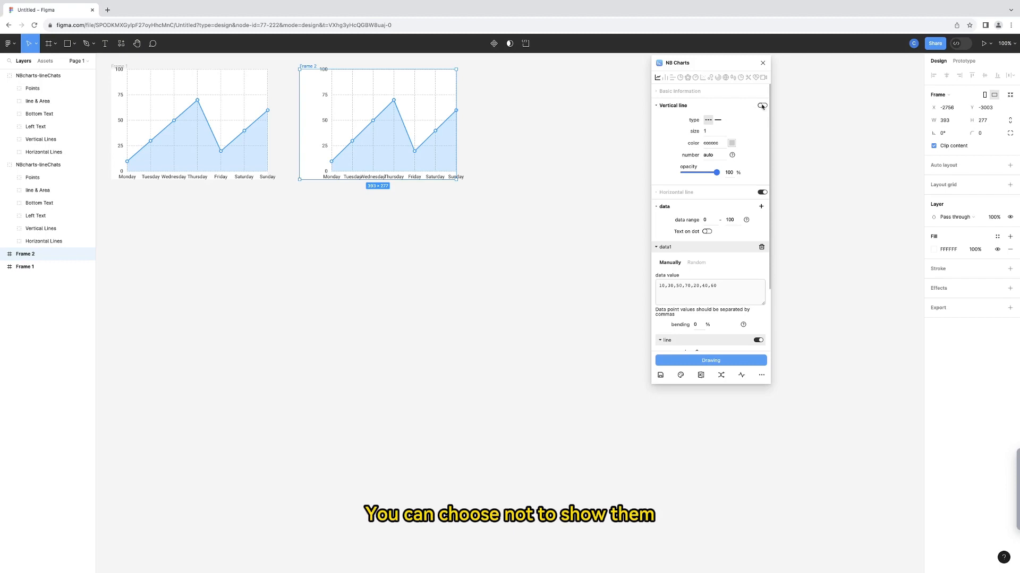
left_click(761, 106)
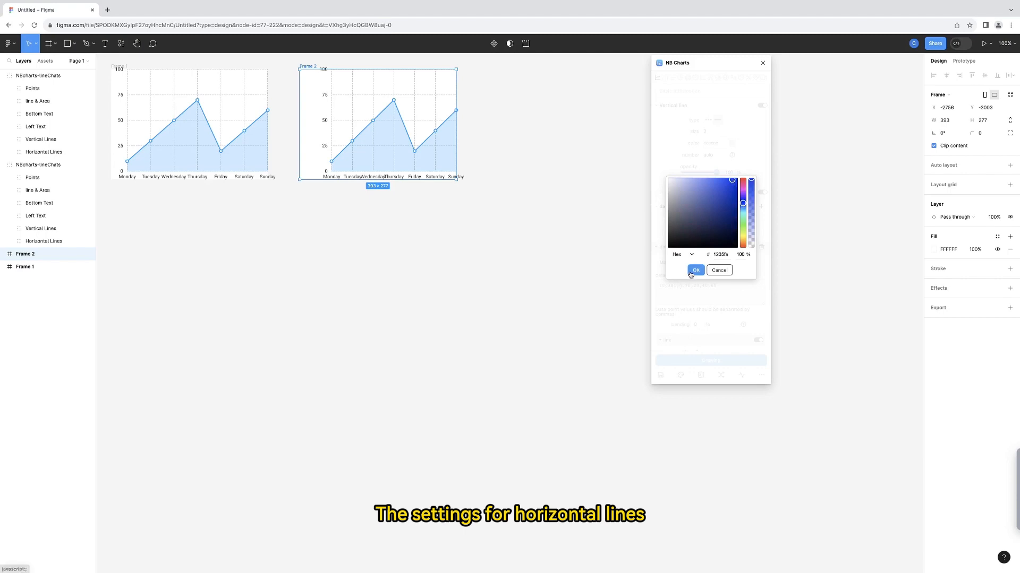
left_click(695, 269)
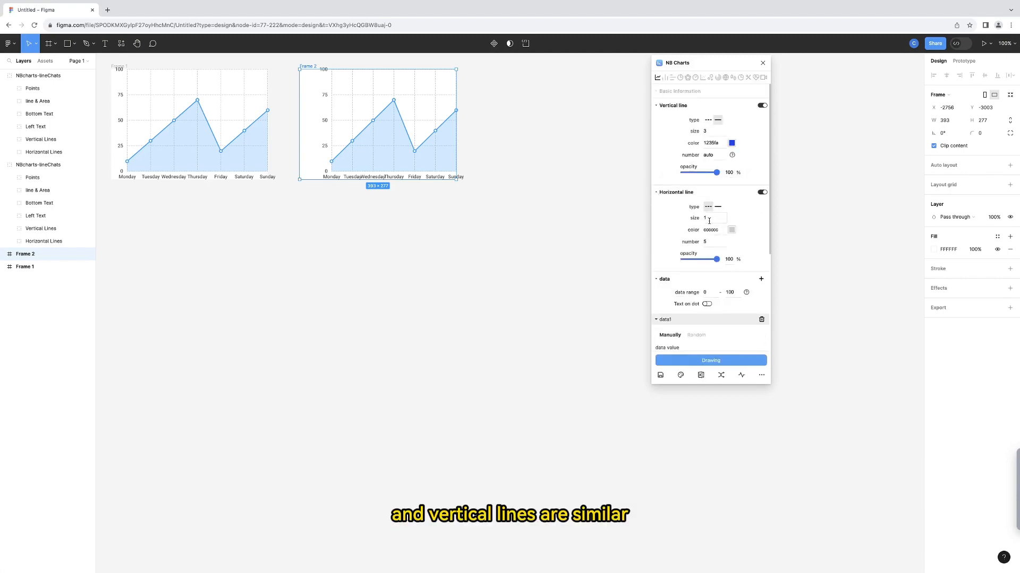
left_click(731, 230)
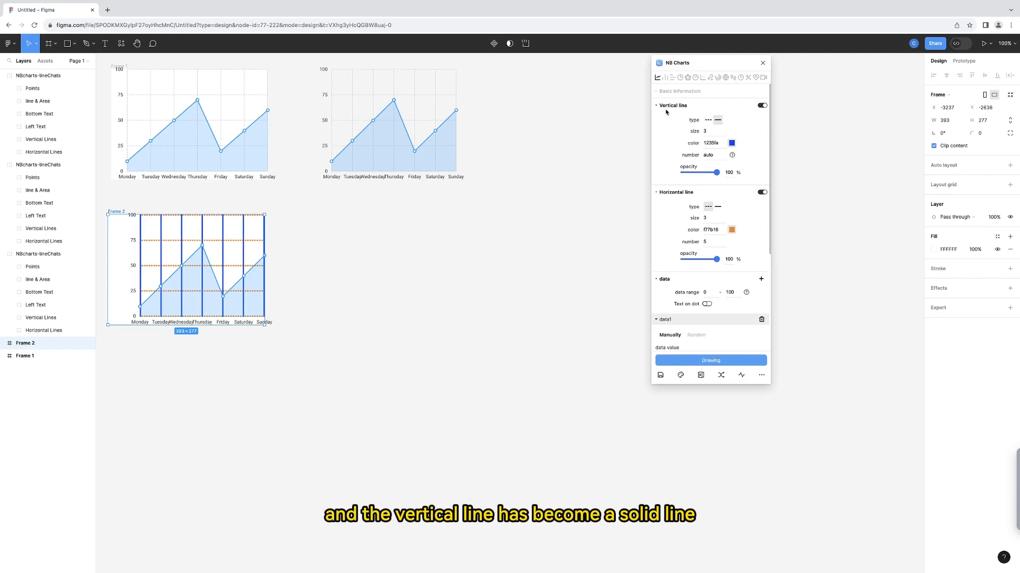
Step: Adjust the vertical grid transparency and the number of horizontal grid lines, then draw the third chart
left_click_drag(716, 172, 706, 172)
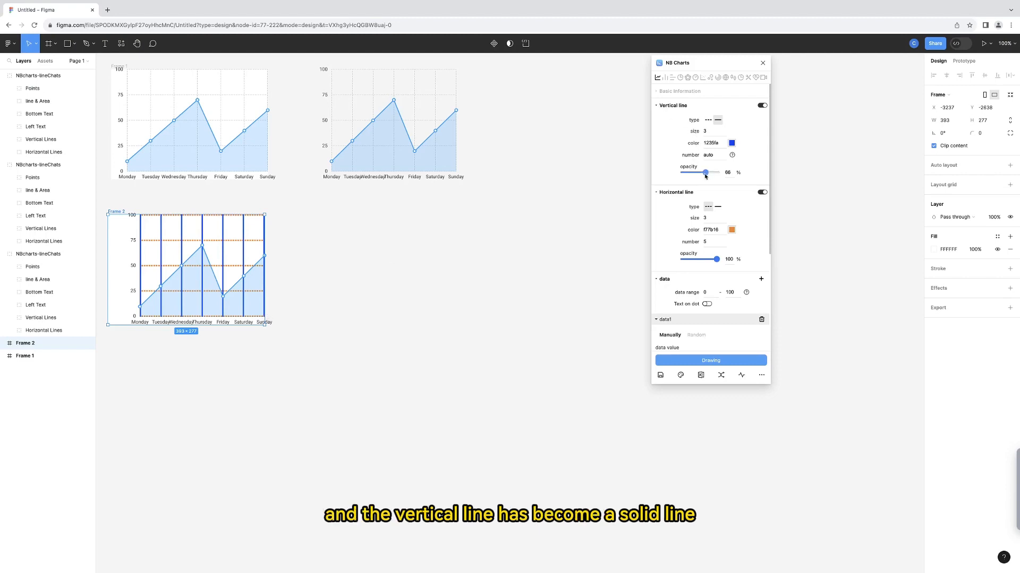
left_click(656, 105)
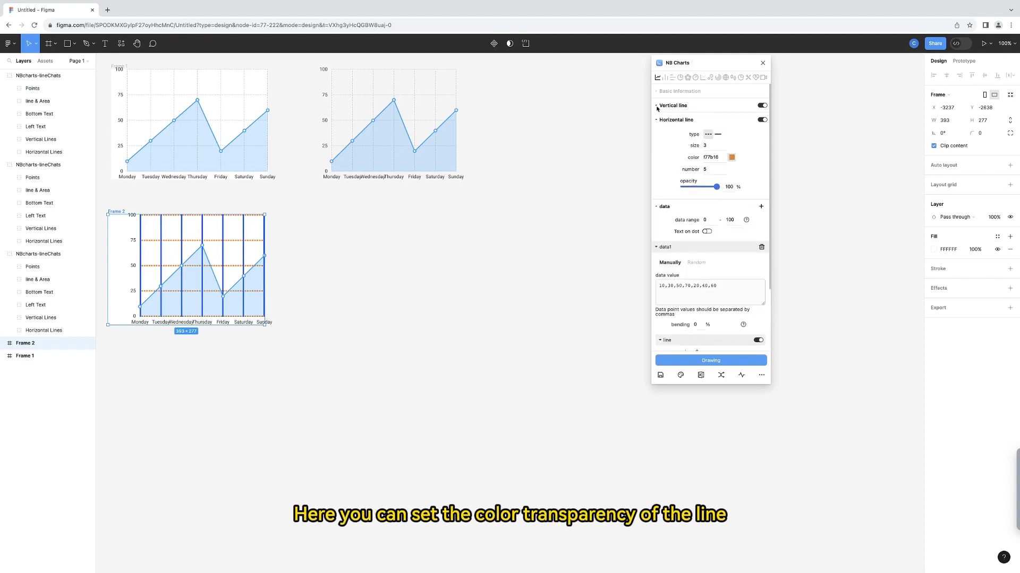
left_click(673, 105)
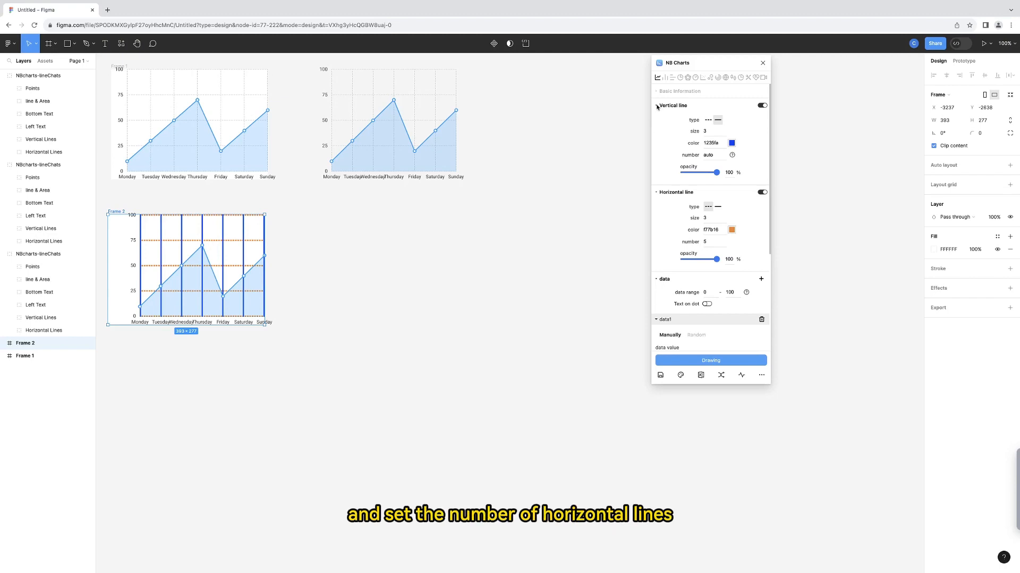
left_click(705, 241)
type("8")
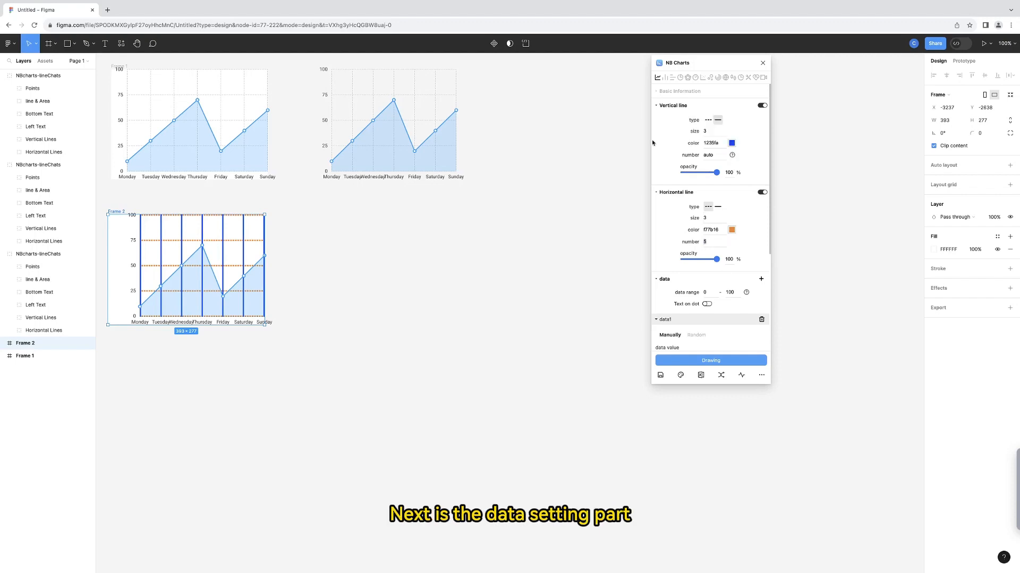
Step: Turn on Text on dot with a new font size and colour for the point values
left_click(657, 105)
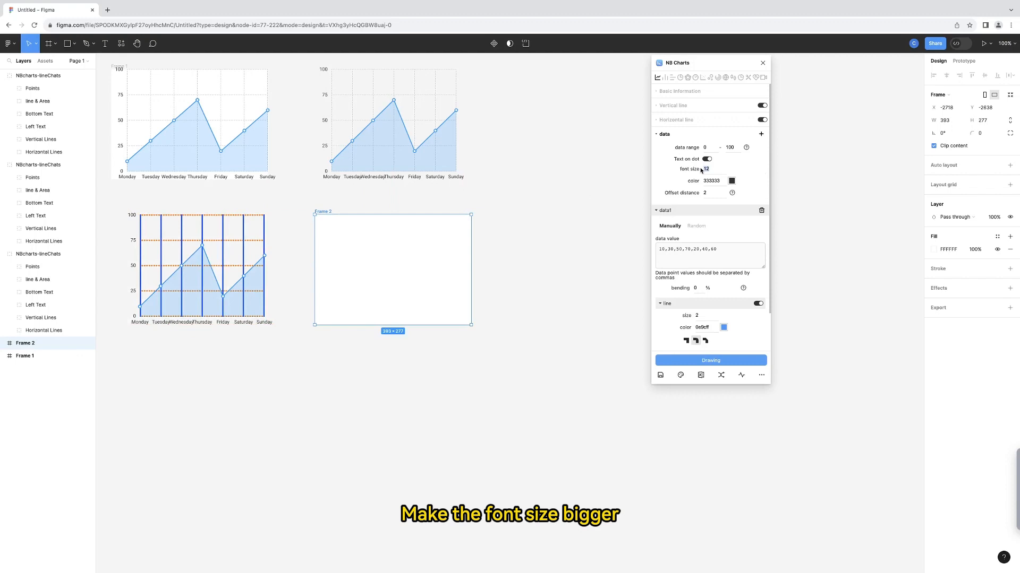
left_click(730, 181)
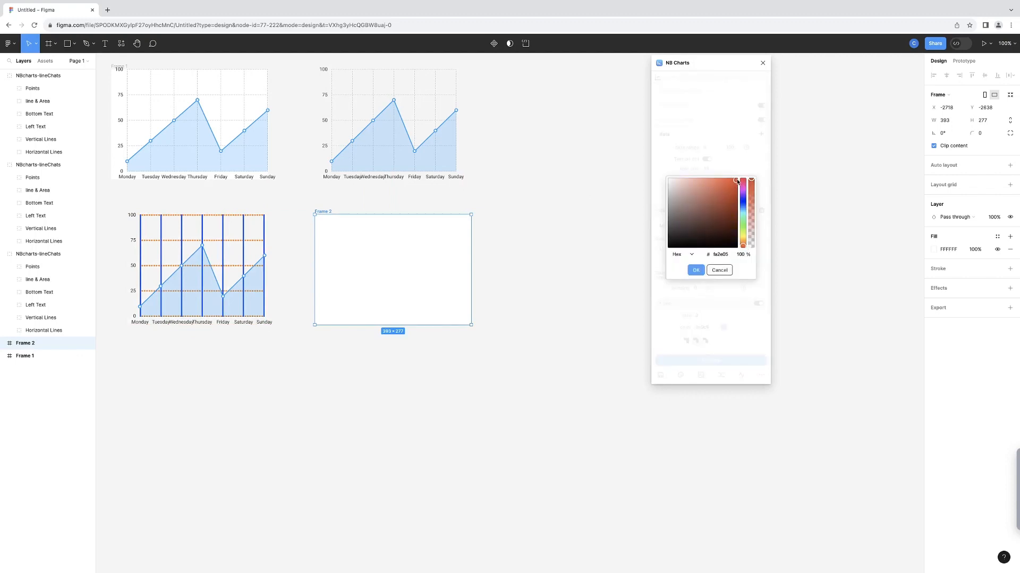
left_click(695, 270)
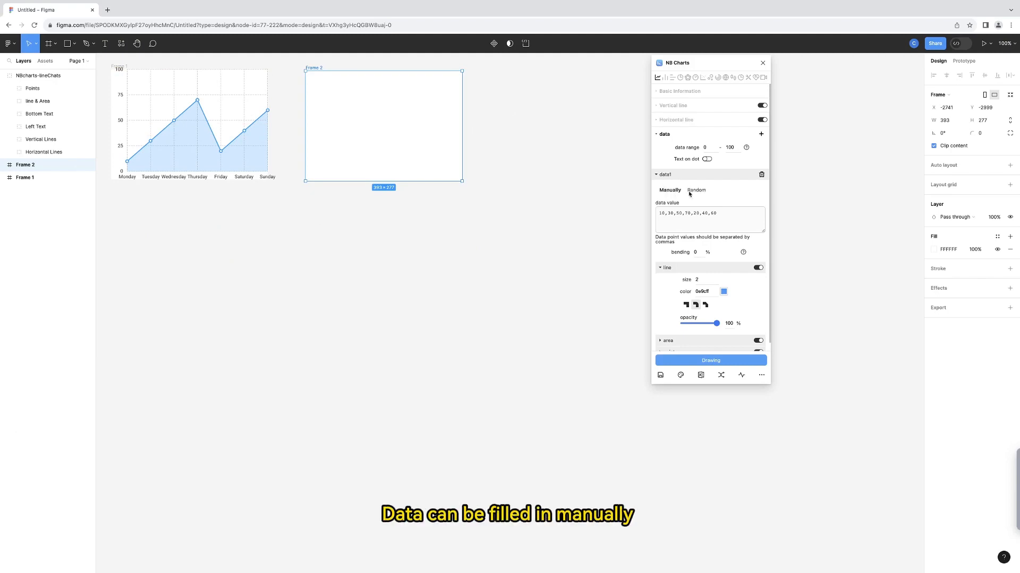
Step: Enter manual data values peaking at 120, draw the chart, and add an empty frame below
left_click(695, 190)
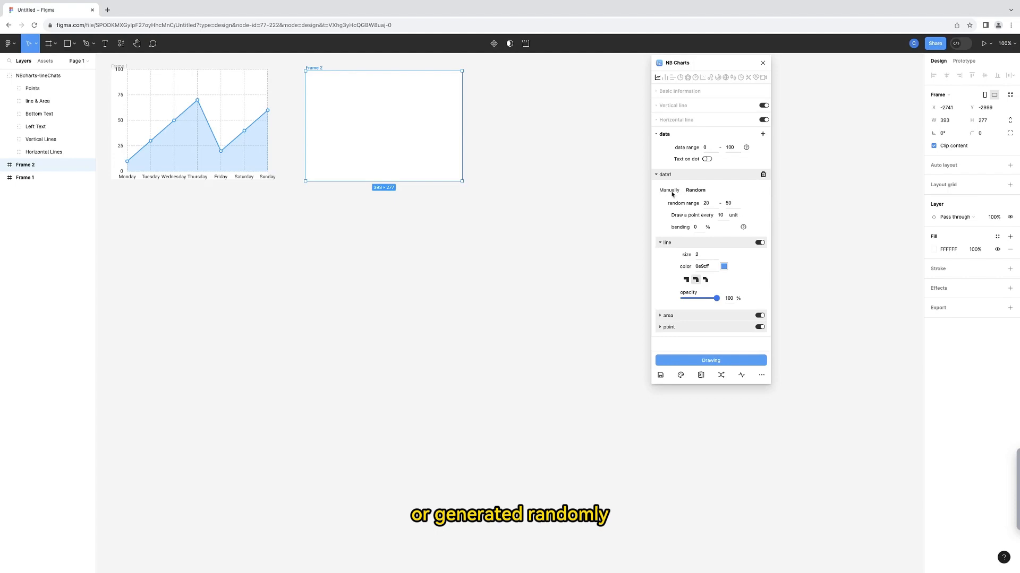
left_click(668, 190)
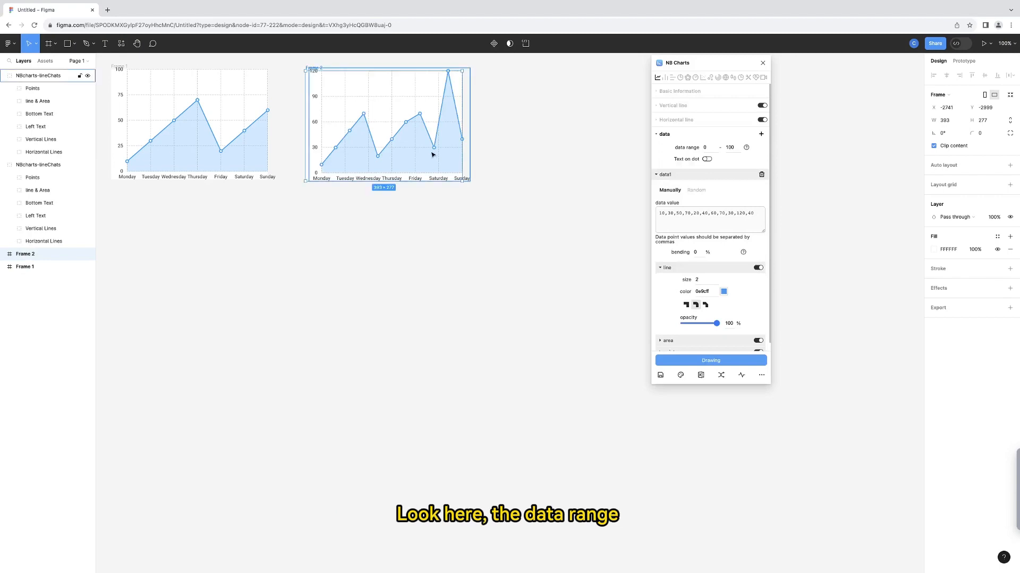
mouse_move(314, 78)
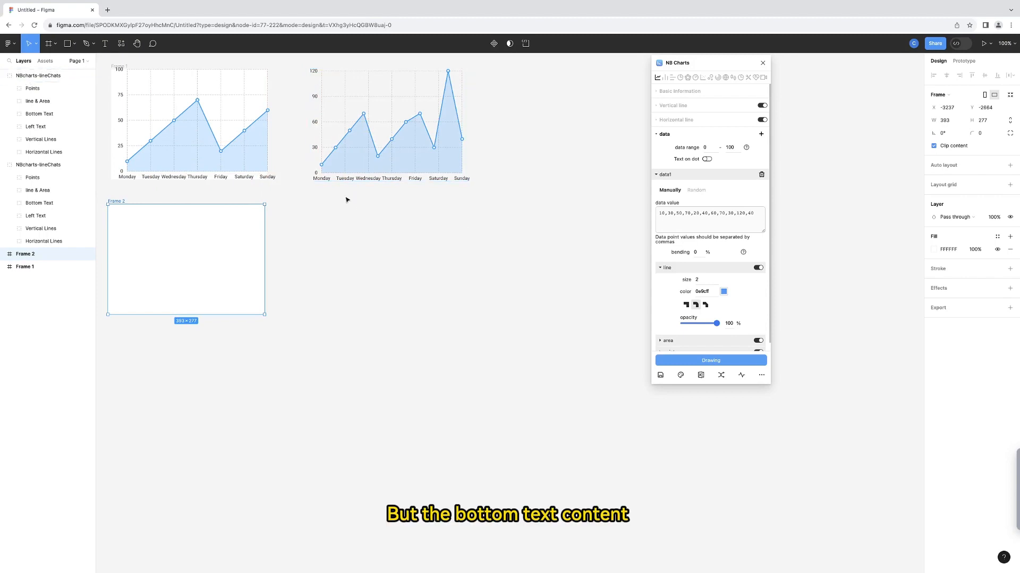
left_click(389, 124)
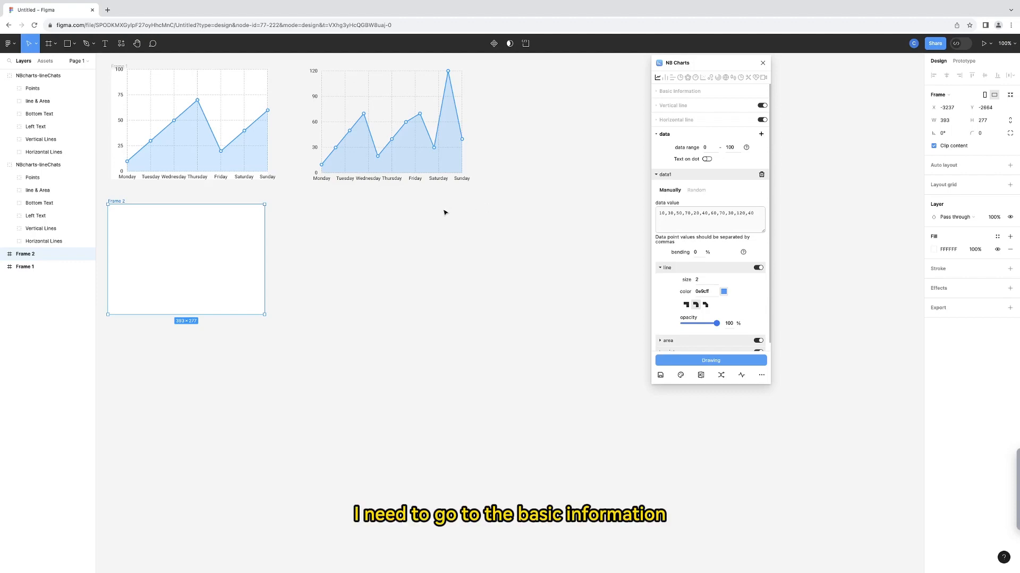
Step: Replace the bottom weekday labels with the years 2011 through 2021
left_click(679, 92)
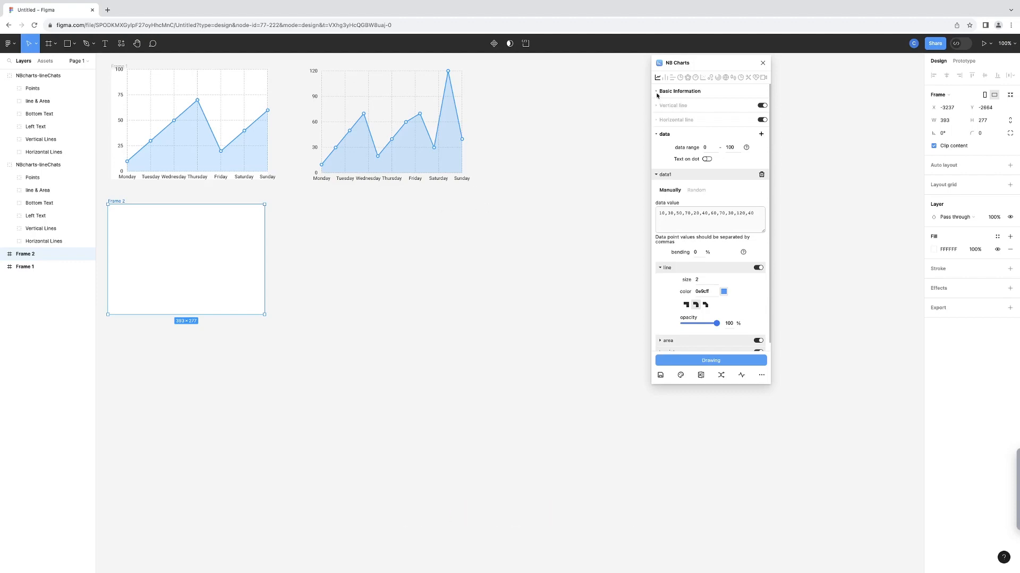
left_click(679, 91)
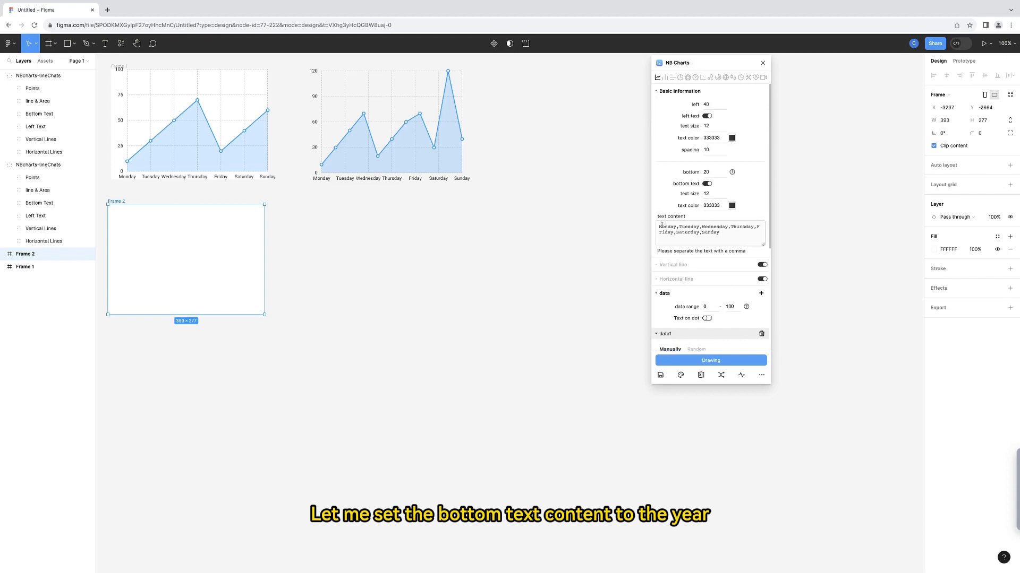
triple_click(709, 230)
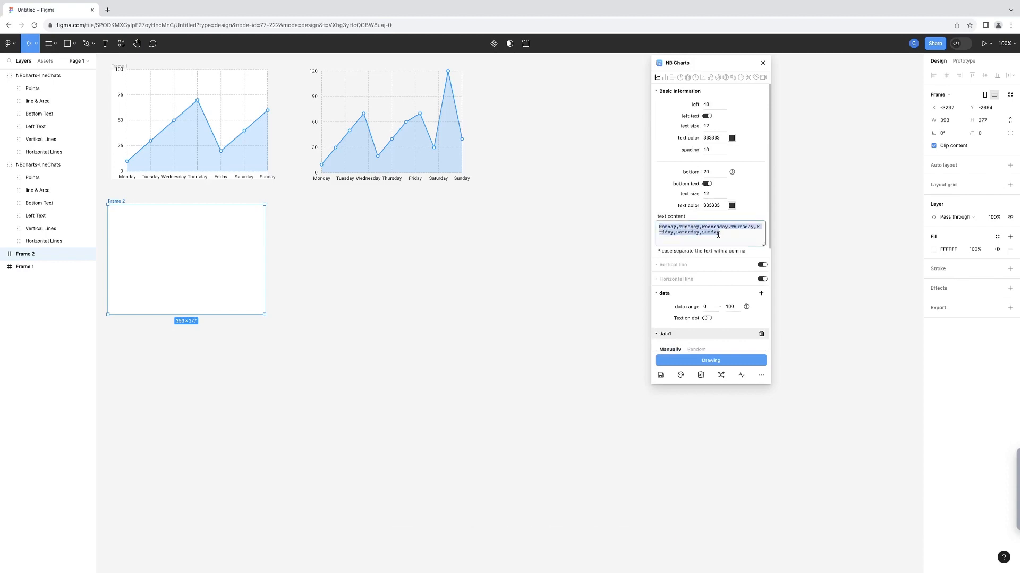
type("2011,2012,2013")
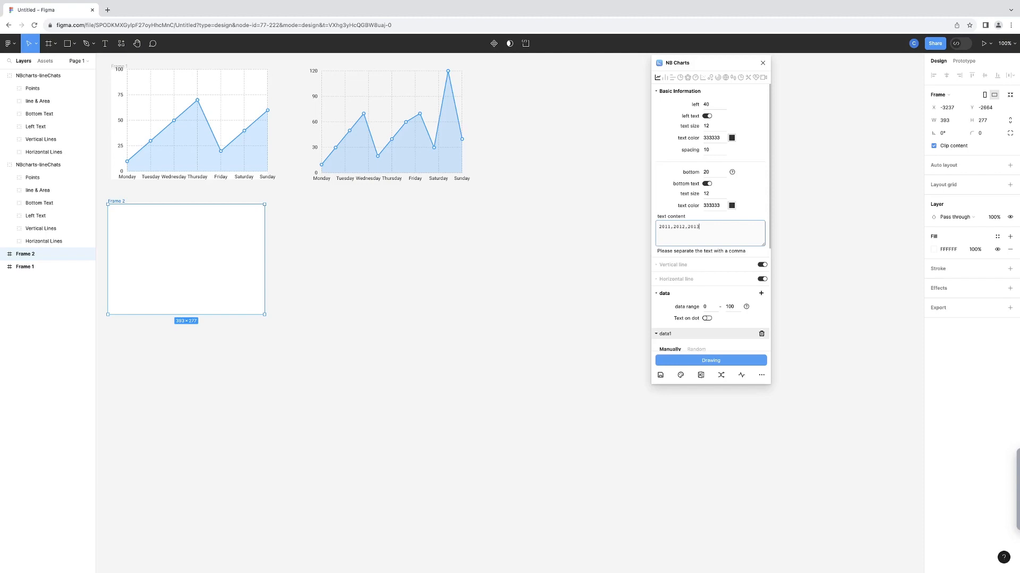
type(",2014,2015,2016,2017,2018")
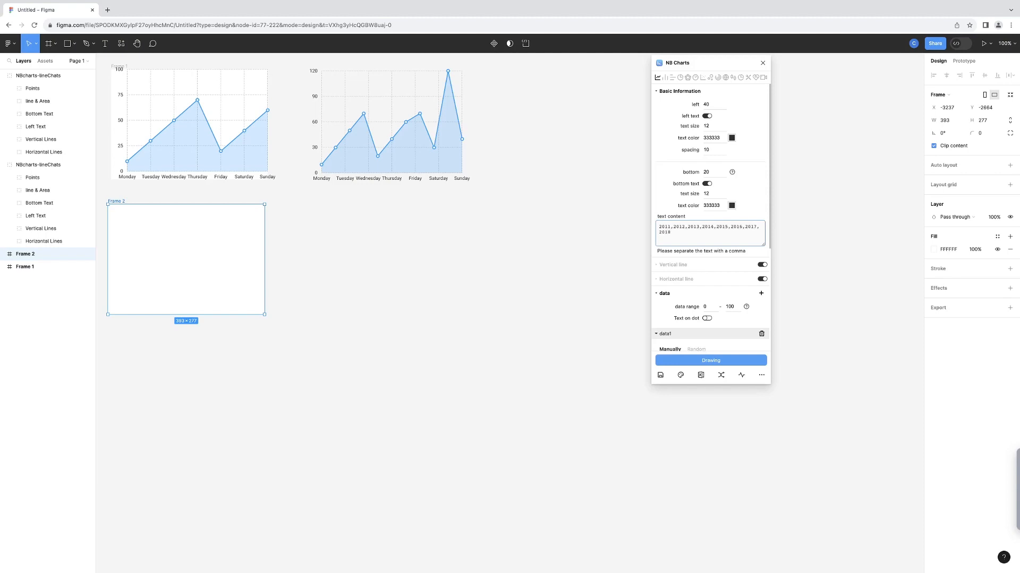
type(",2019,2020")
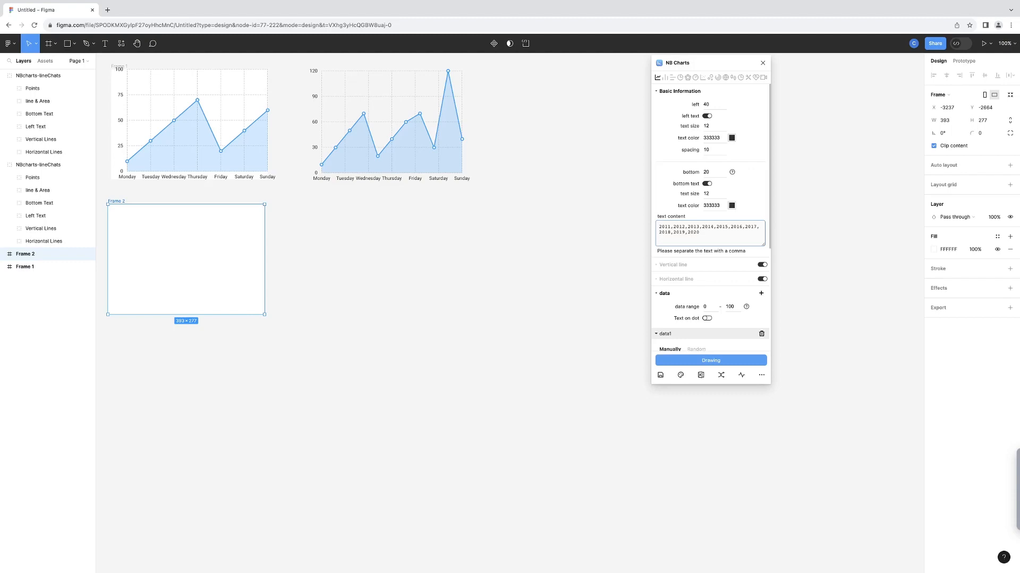
type("2021")
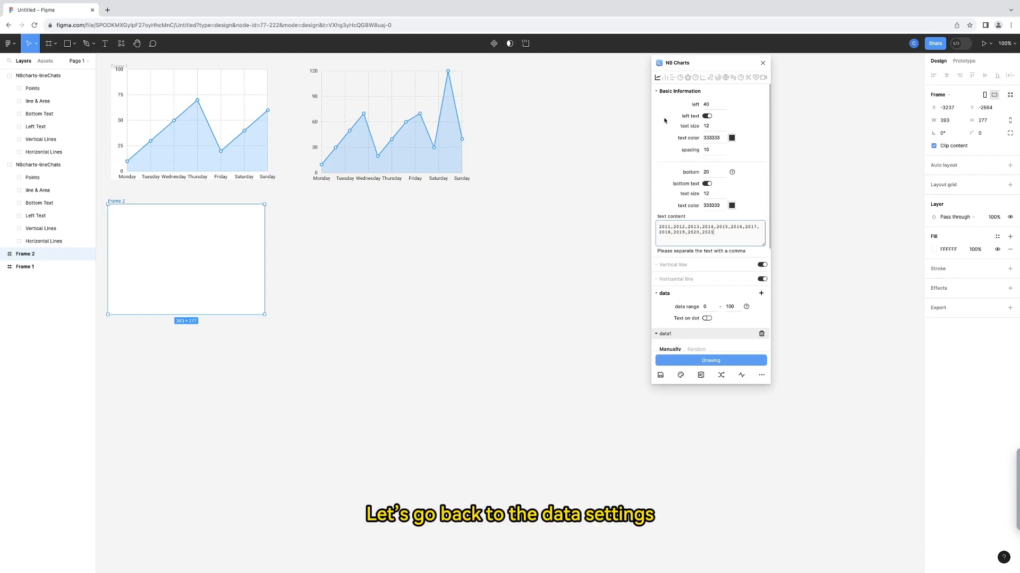
Step: Set data1 bending to 40% and draw the smoothed year-labelled area chart
scroll("down", 3)
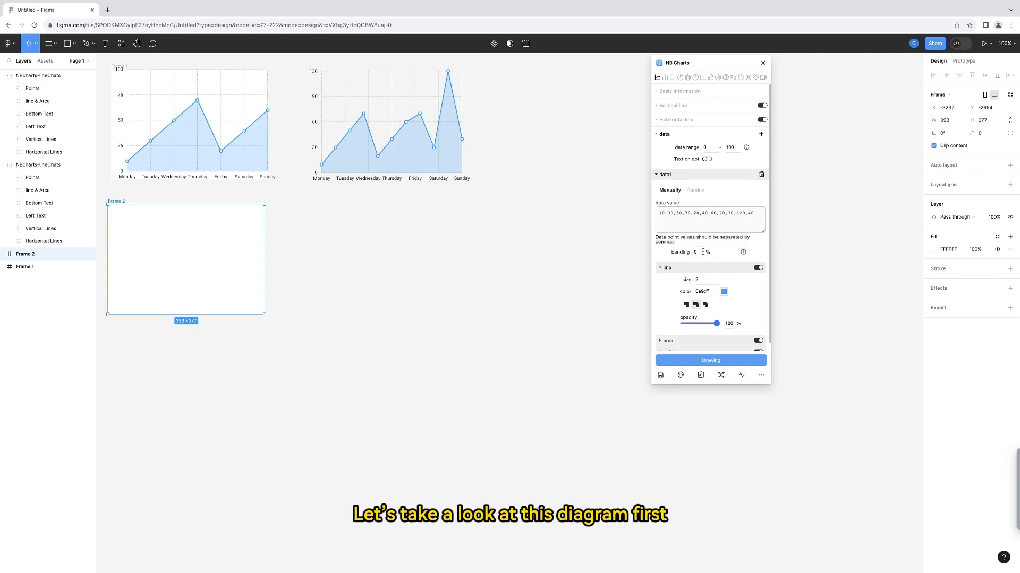
type("40")
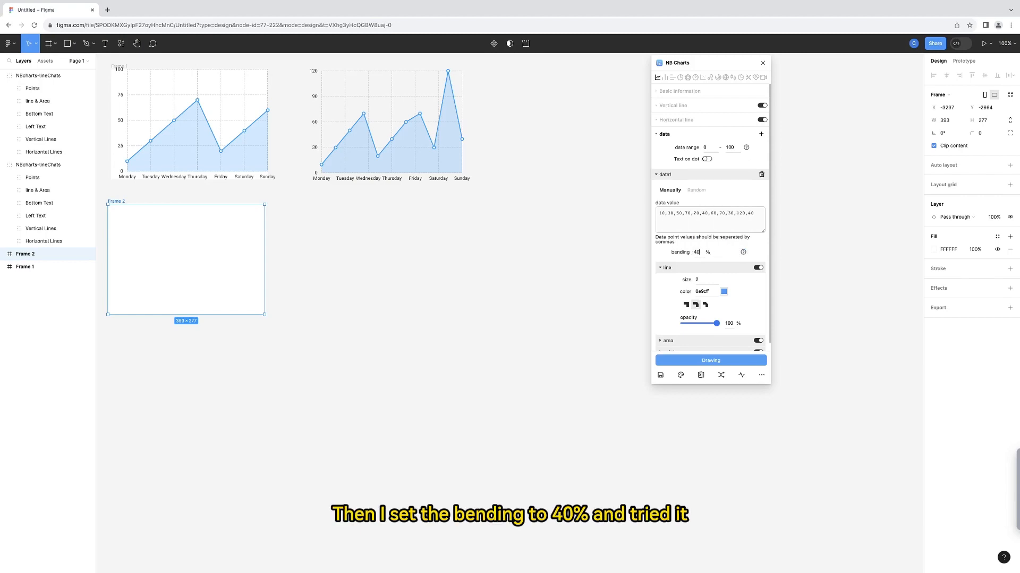
left_click(711, 360)
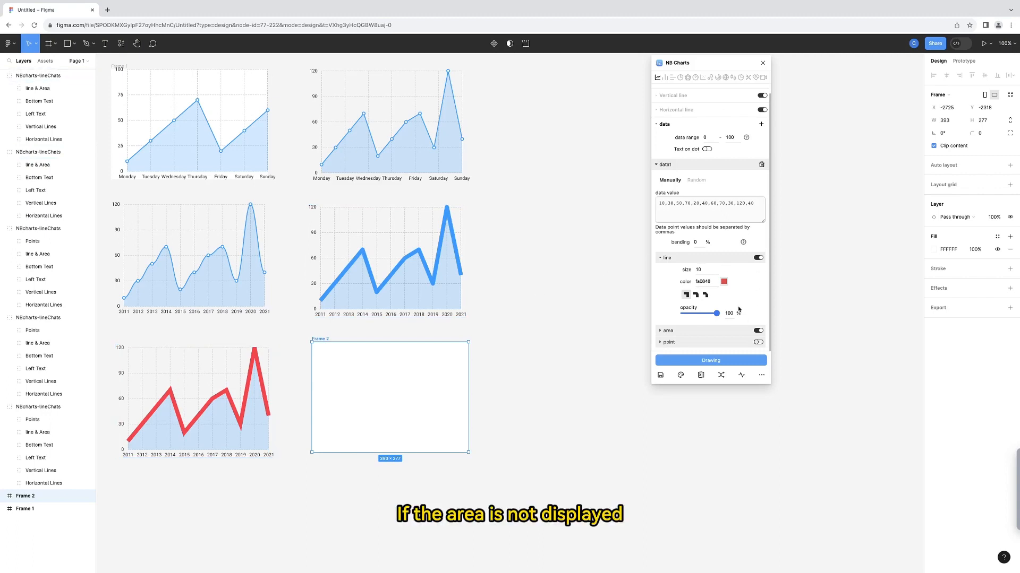
Step: Draw a red line chart with the area fill turned off, then turn the area back on
left_click(758, 330)
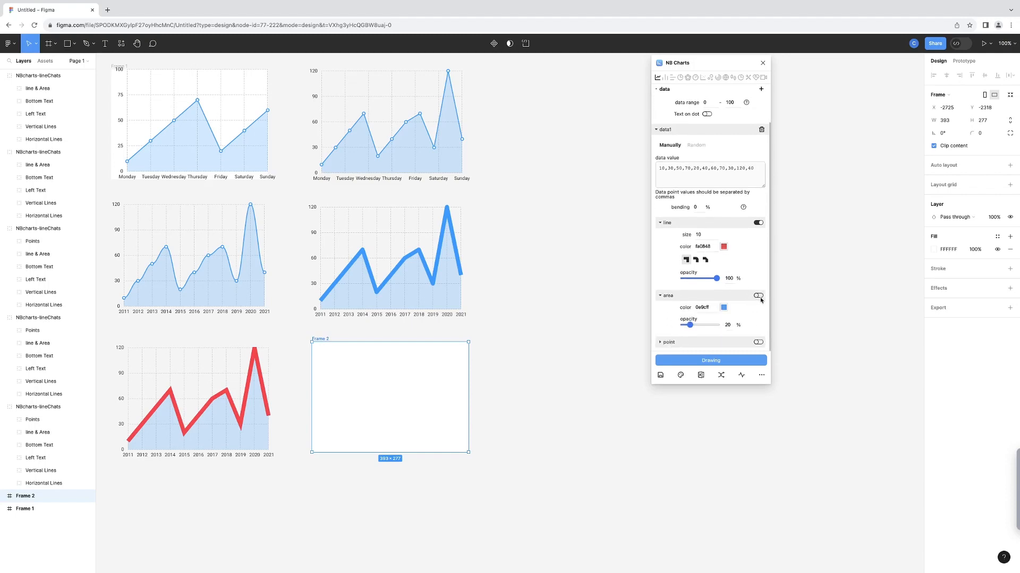
left_click(711, 360)
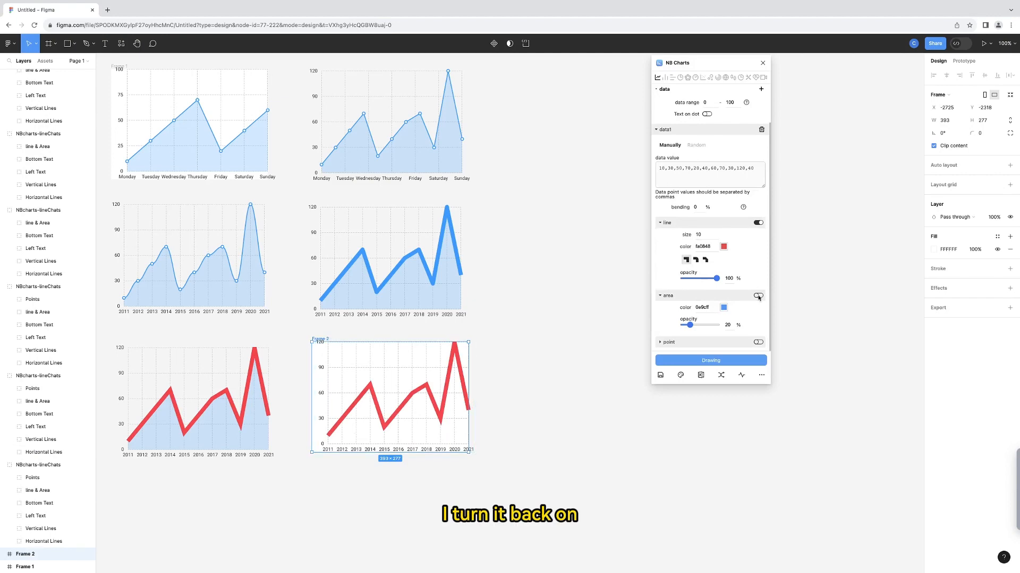
left_click(757, 296)
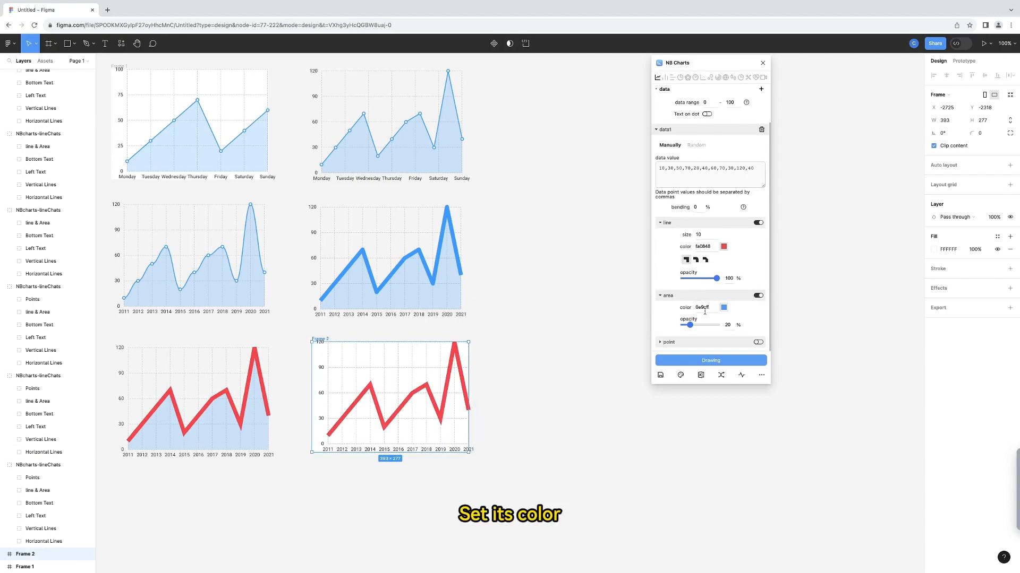
left_click(723, 308)
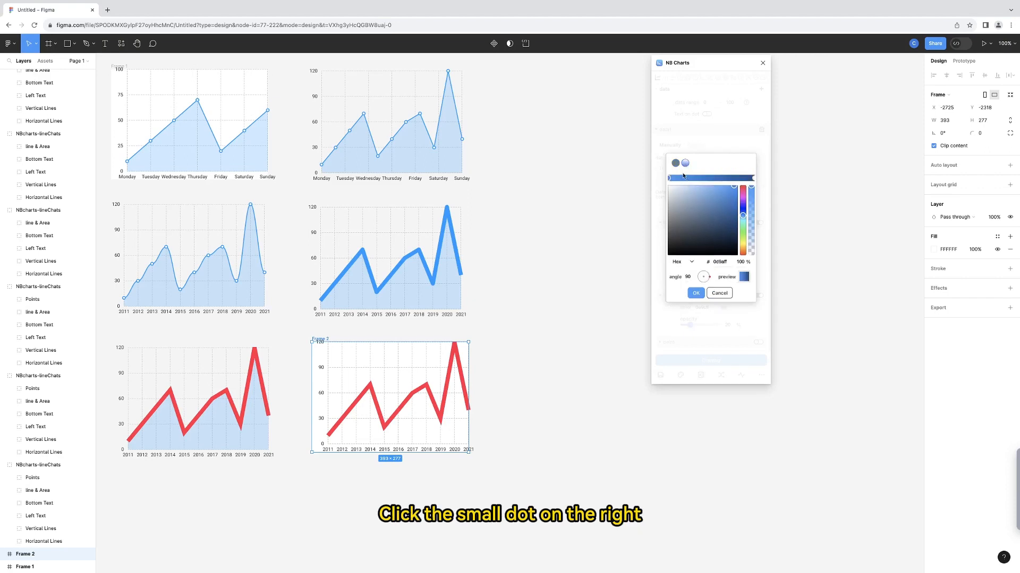
Step: Give the area a gradient ending in yellow, draw the chart, and toggle the point markers
left_click(683, 162)
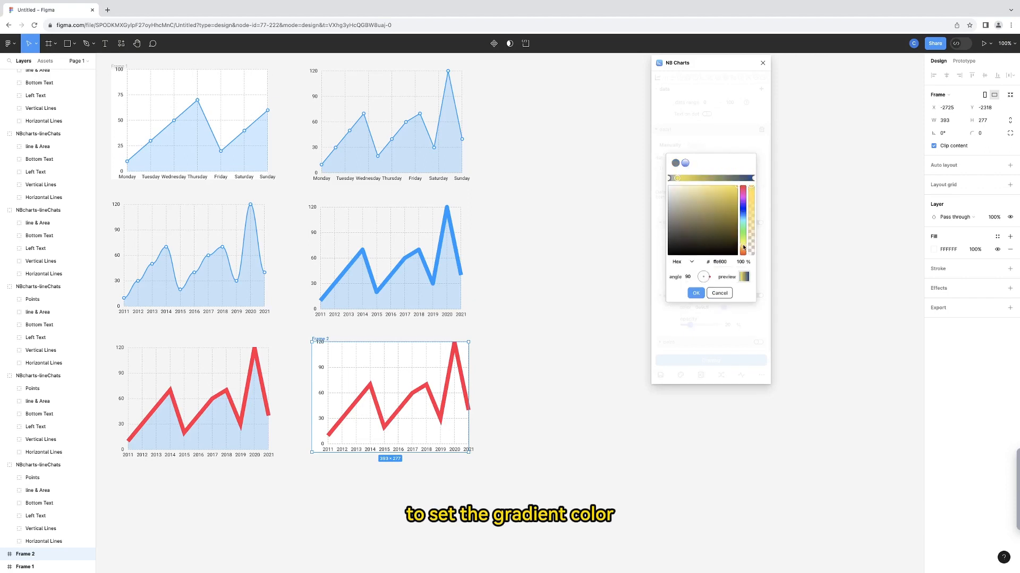
left_click_drag(678, 177, 712, 178)
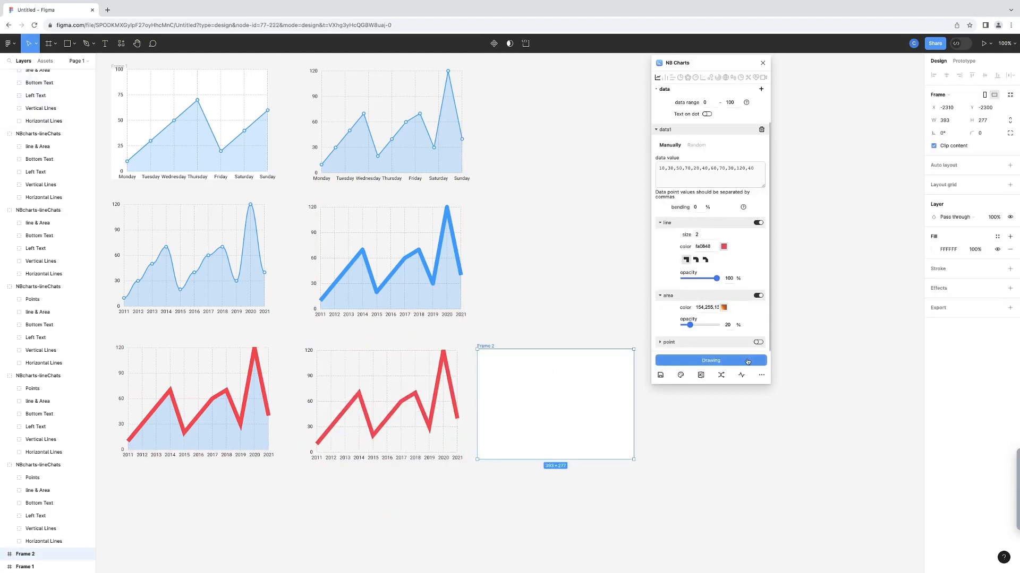
left_click(710, 360)
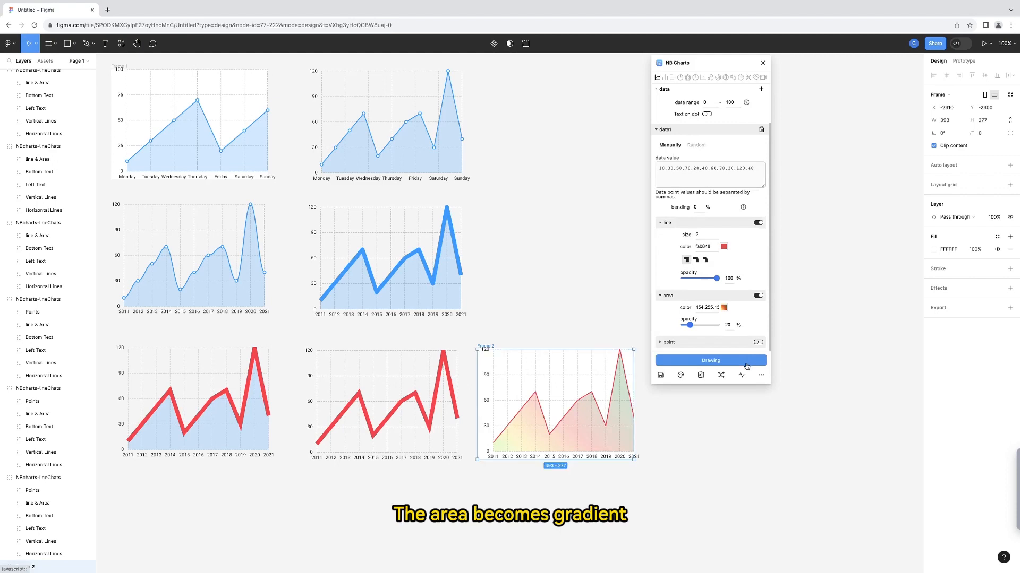
left_click(757, 342)
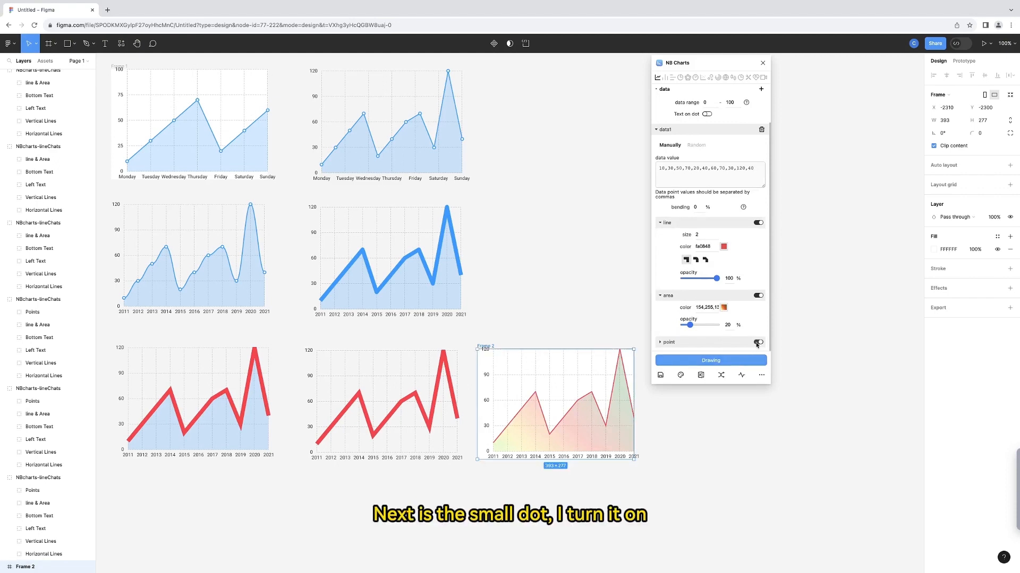
left_click(757, 342)
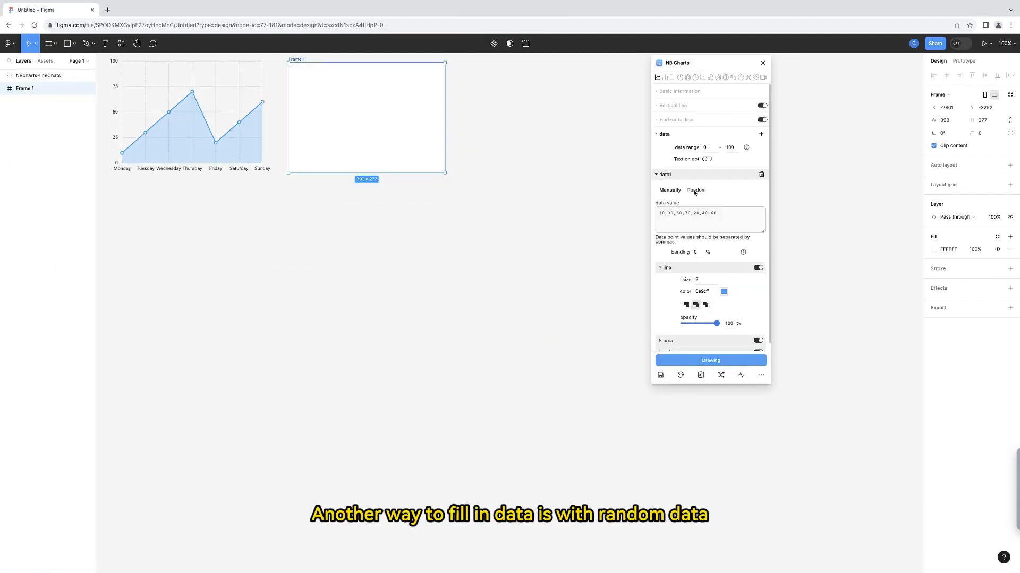
Step: Switch data1 to Random with set ranges and point spacing, drawing each random-data chart variant
left_click(694, 190)
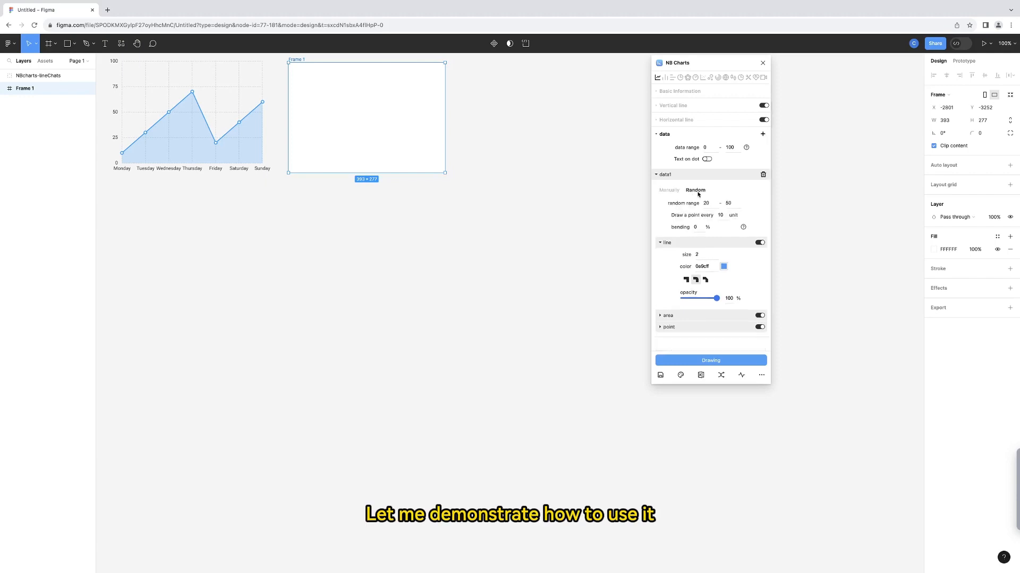
mouse_move(733, 215)
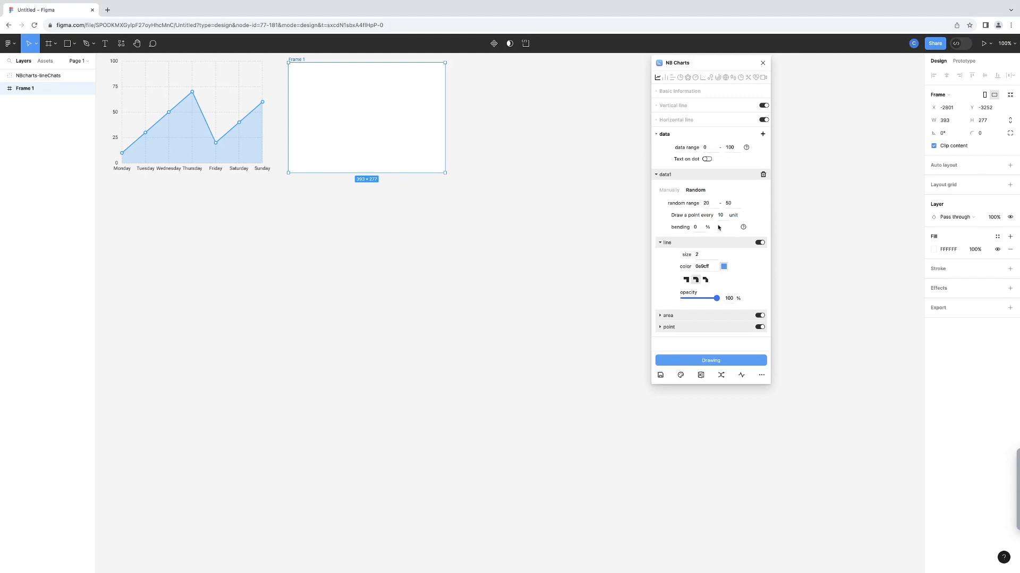
mouse_move(713, 340)
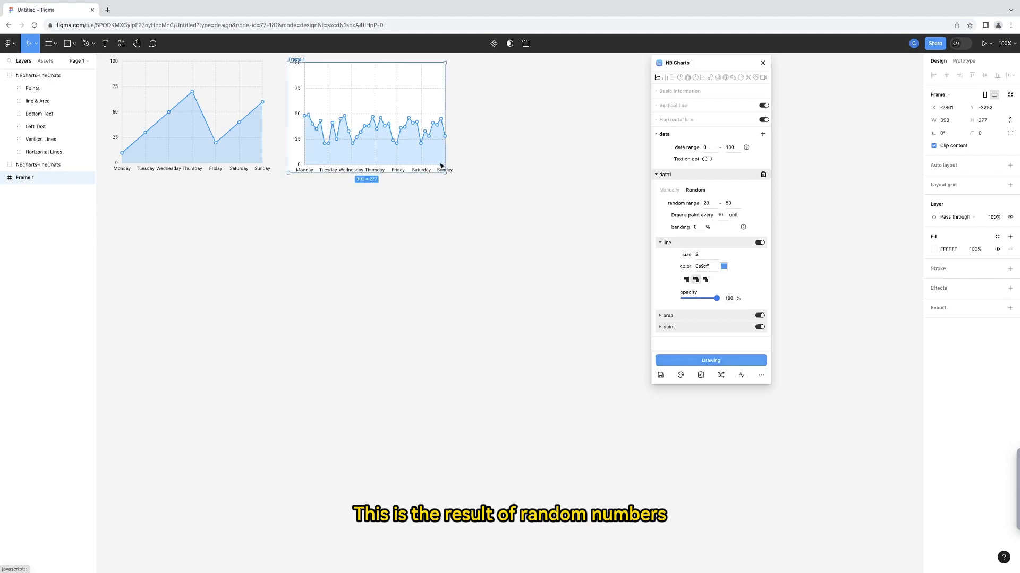
mouse_move(516, 172)
type("80")
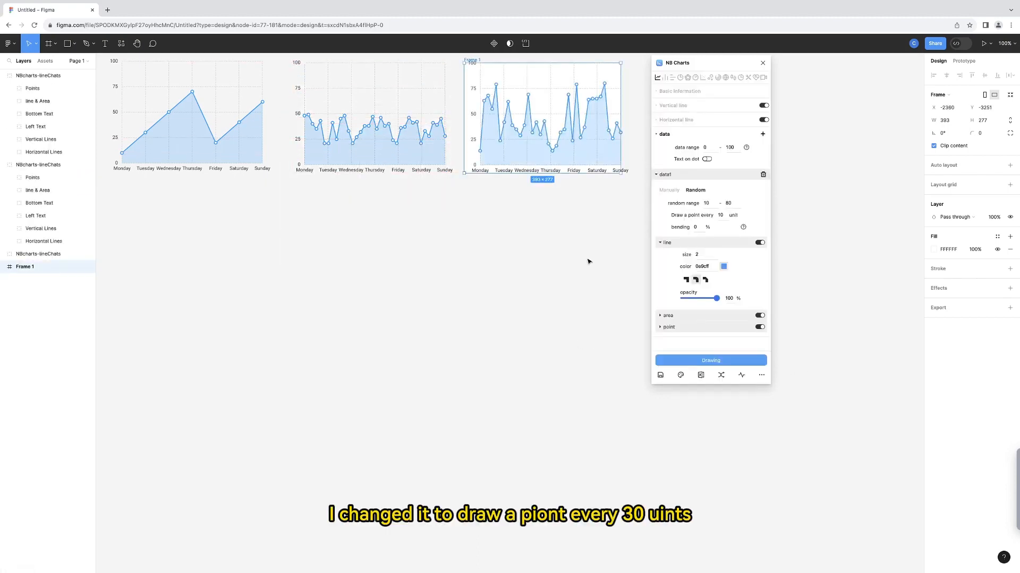
type("3")
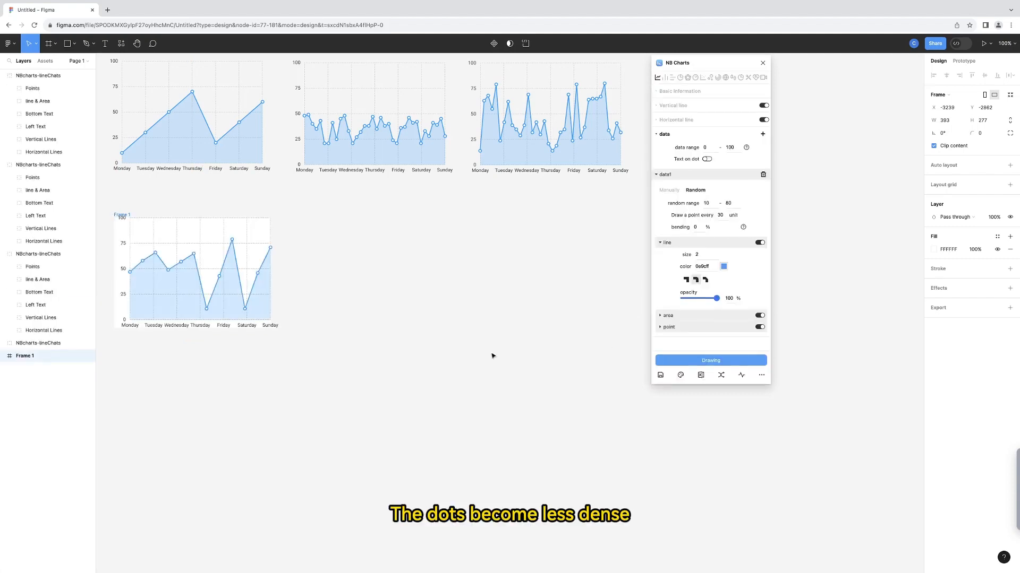
Step: Draw a 50% bending random chart with no data points beside the sparse one
left_click(195, 270)
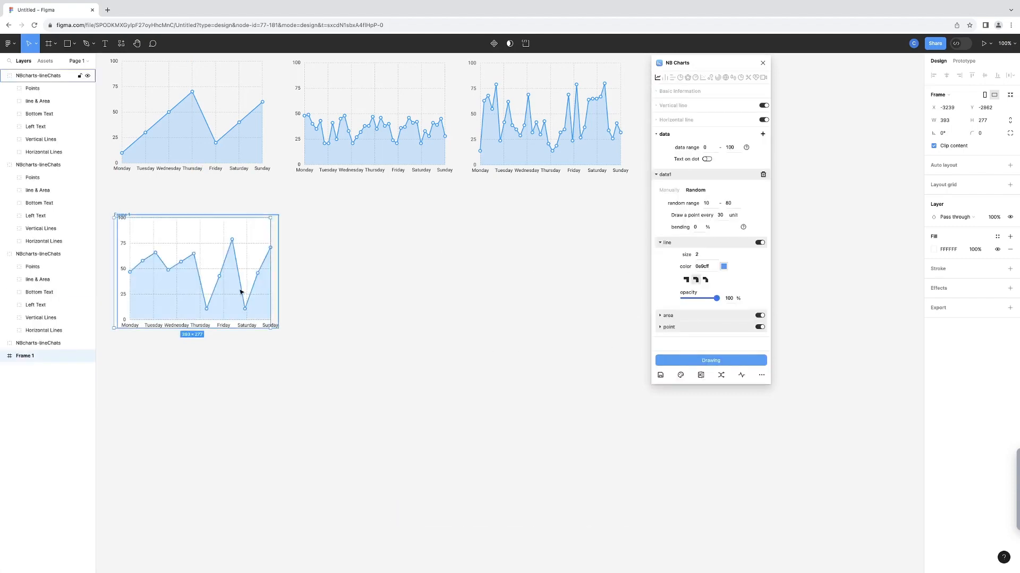
left_click(758, 326)
type("50")
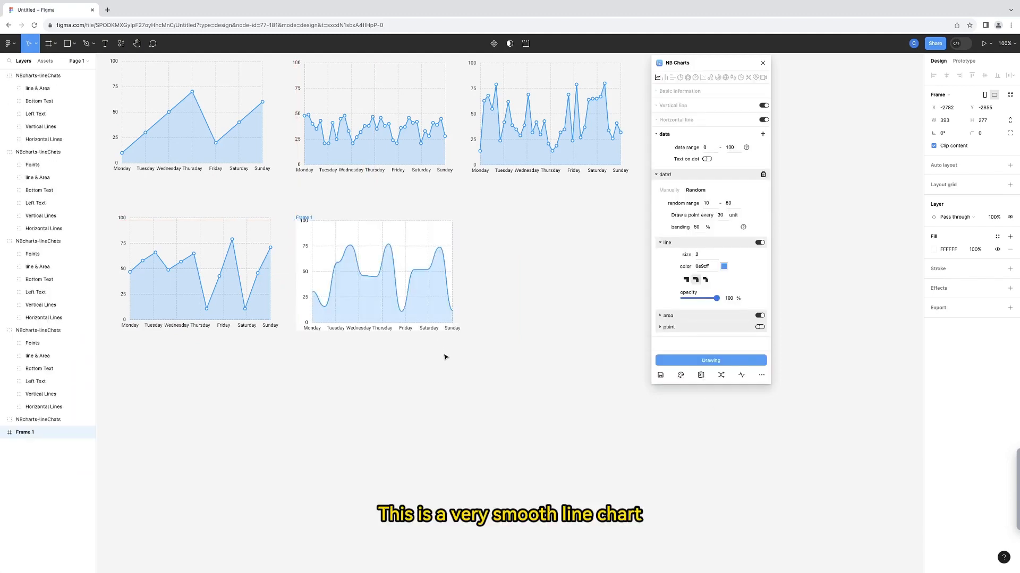
left_click(376, 273)
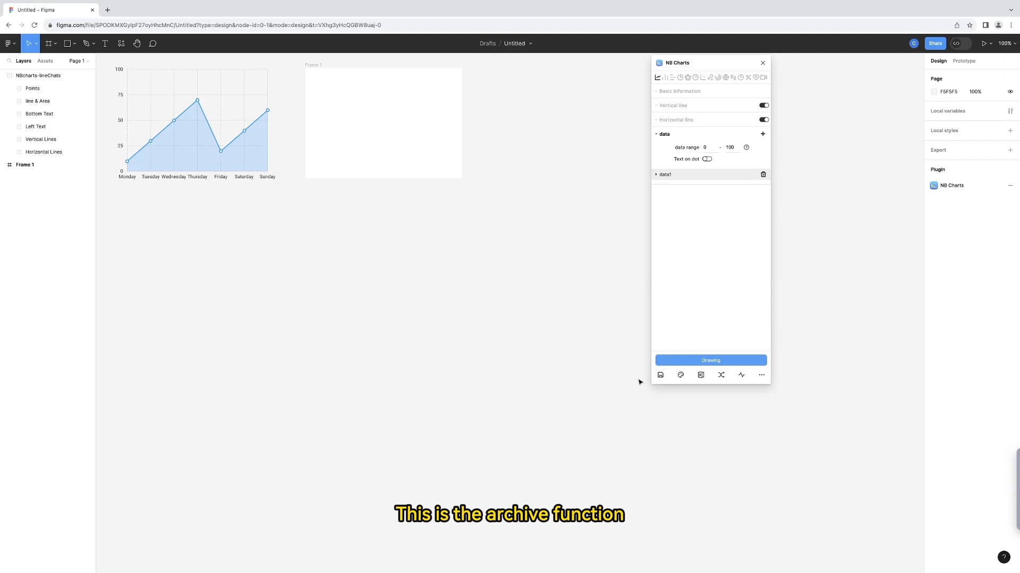
mouse_move(660, 375)
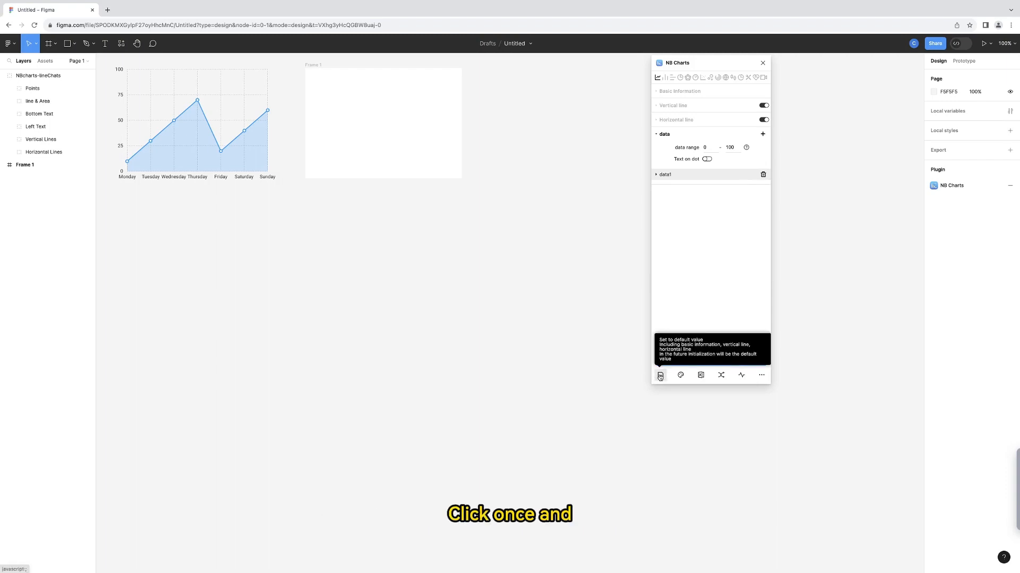
Step: Save settings as defaults, add a colour template set and briefly edit a swatch colour
left_click(660, 375)
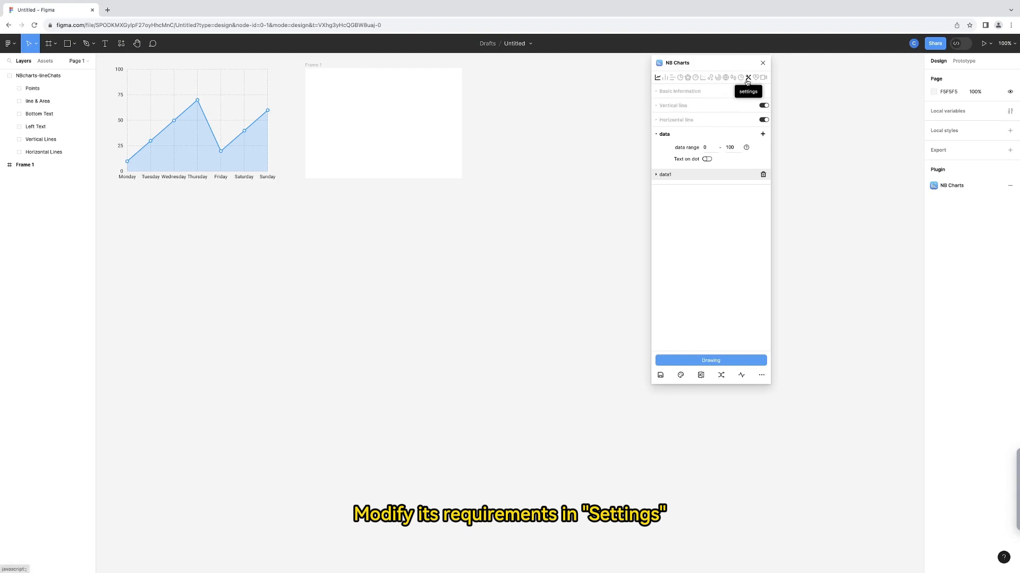
left_click(746, 78)
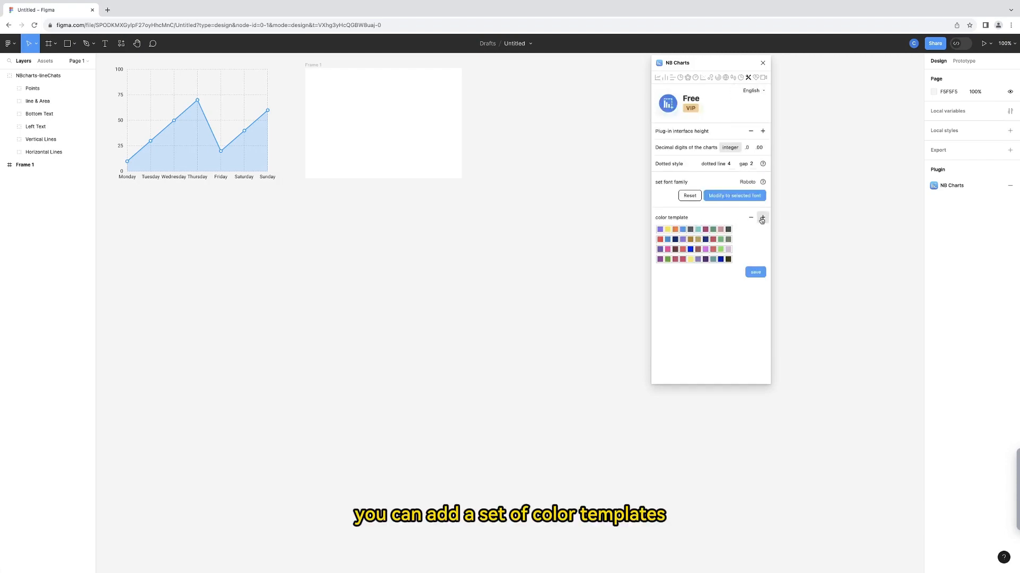
left_click(659, 230)
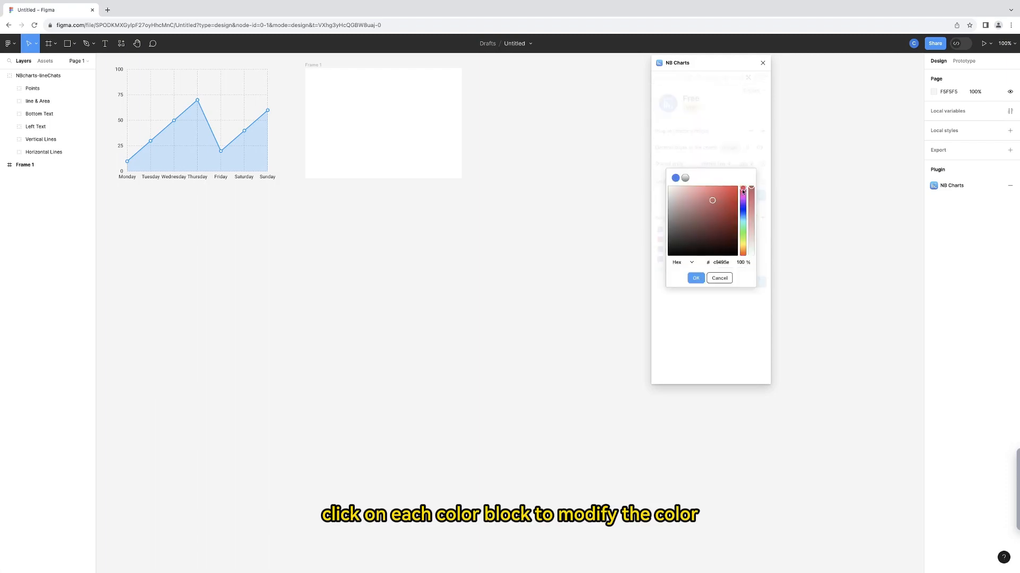
left_click(694, 279)
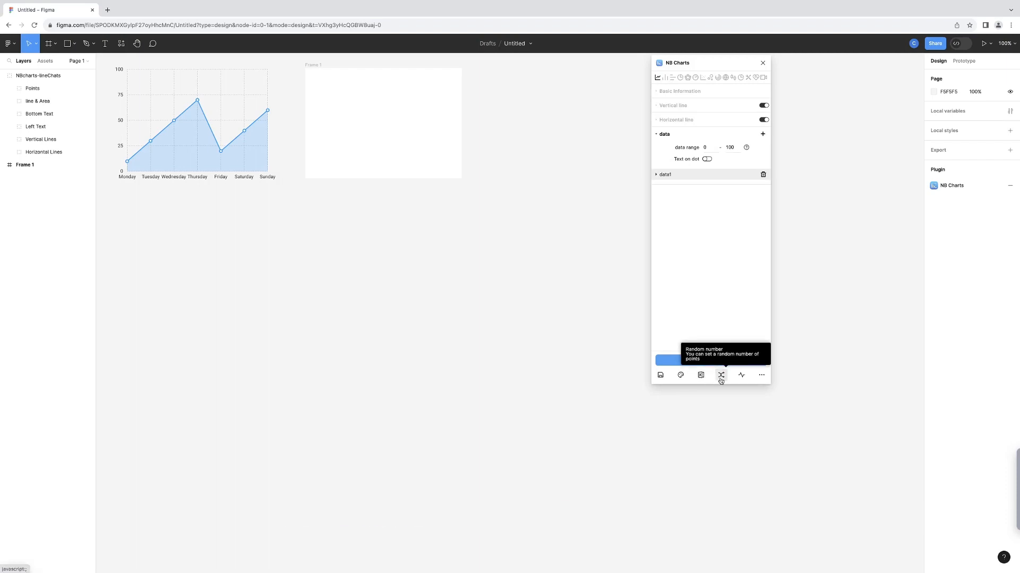
Step: Generate 15 random data points with a basin trend and draw the chart into Frame 1
left_click(720, 374)
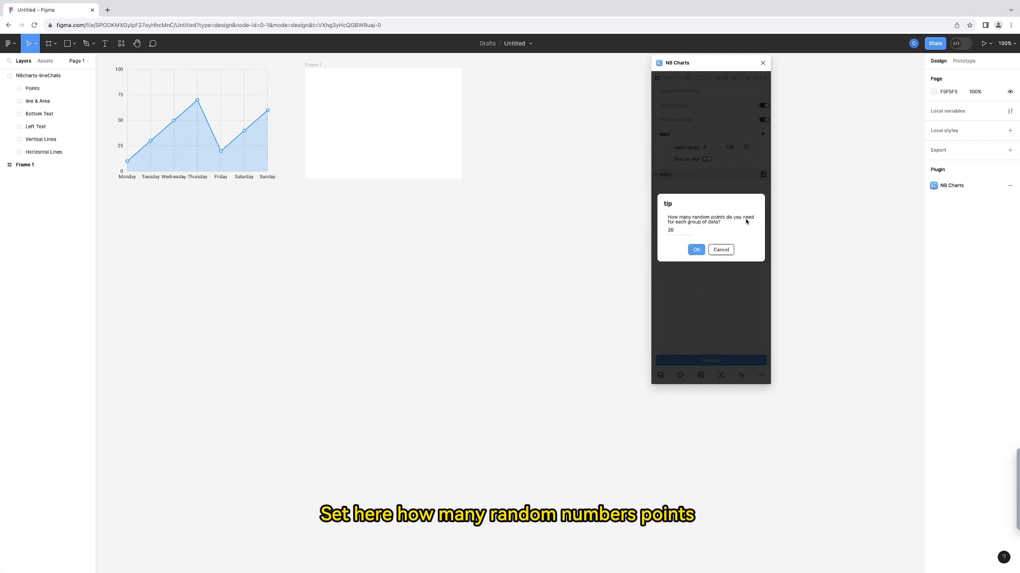
type("15")
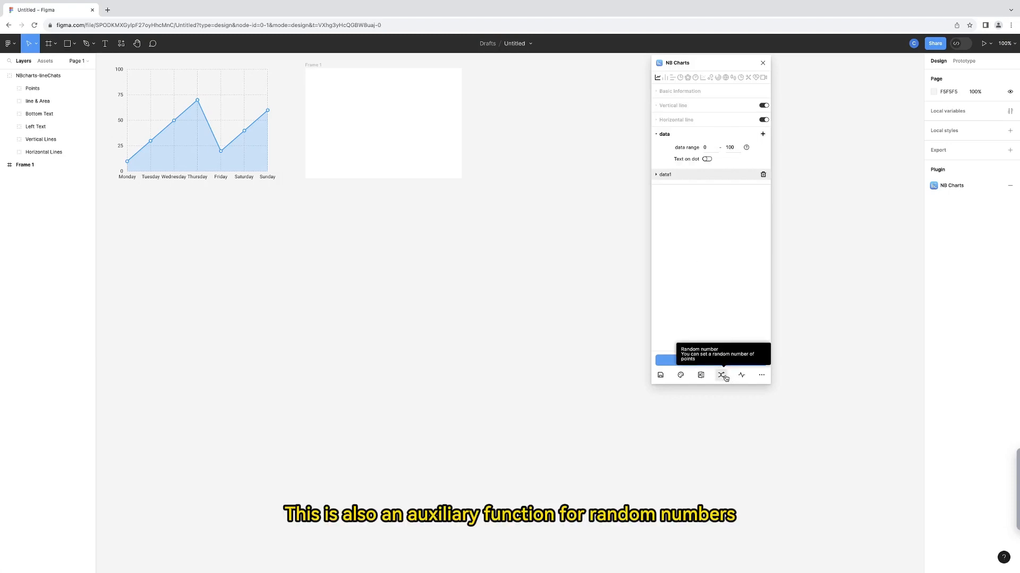
mouse_move(740, 375)
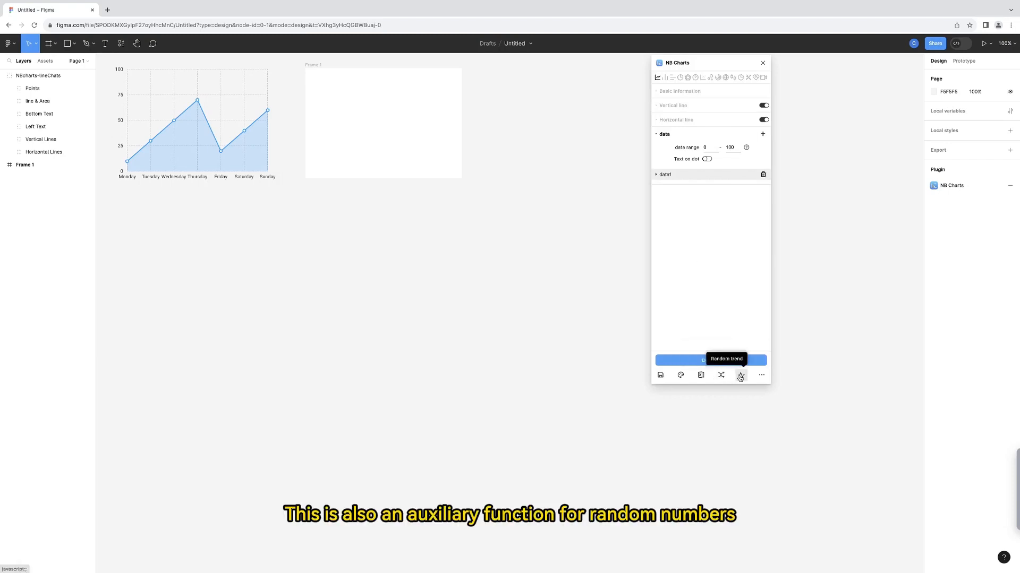
left_click(740, 375)
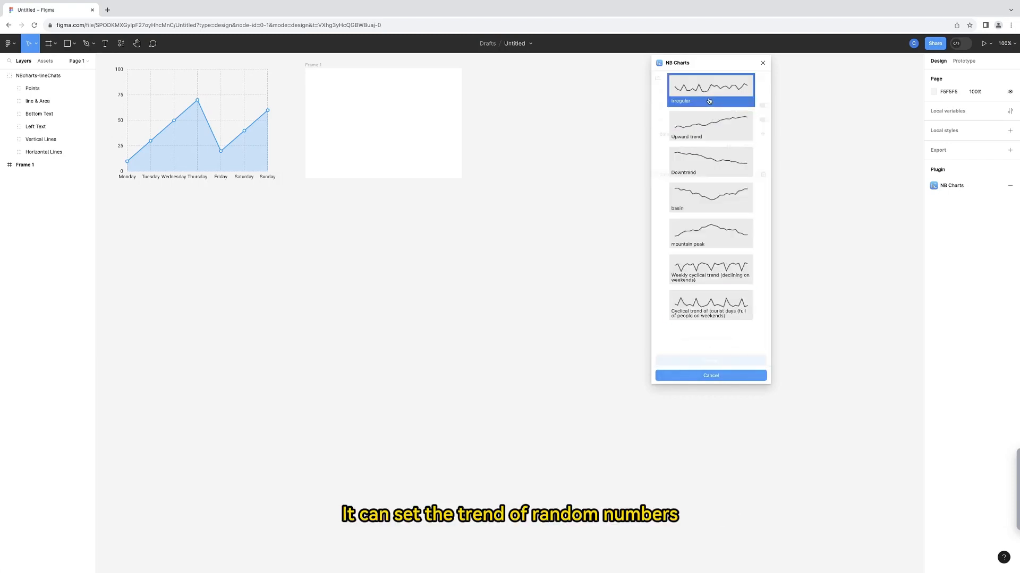
left_click(710, 197)
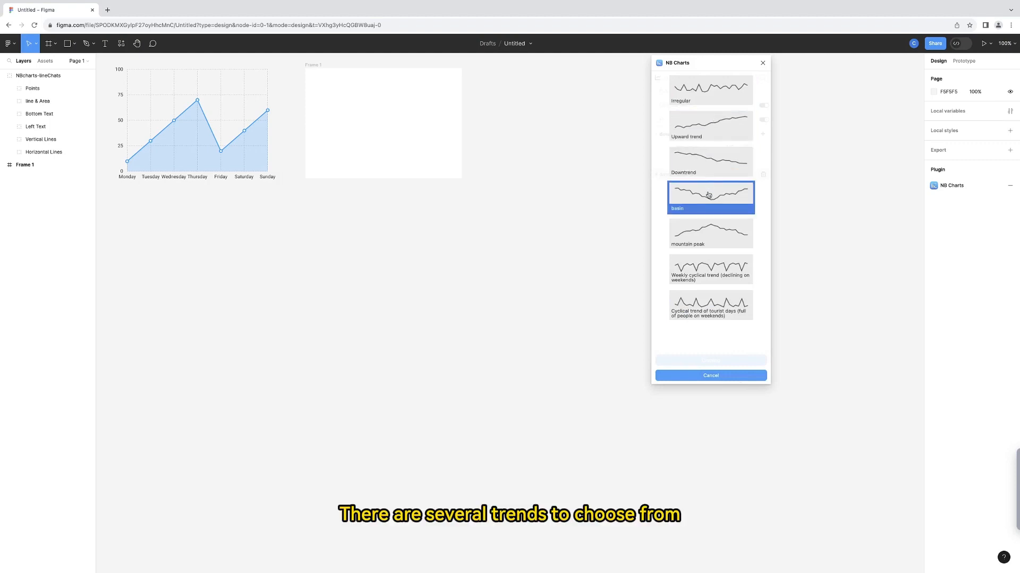
left_click(710, 193)
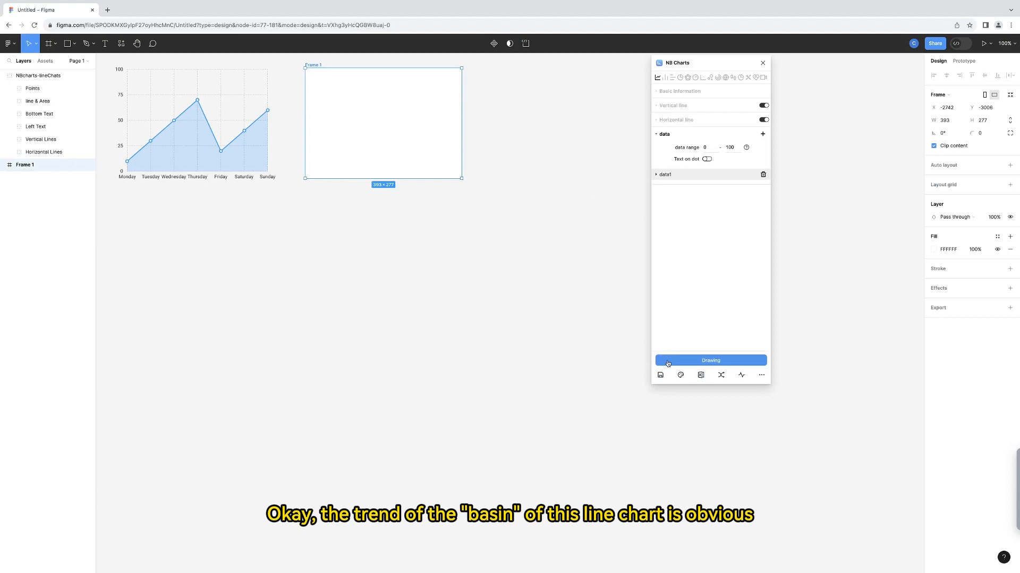
left_click(710, 360)
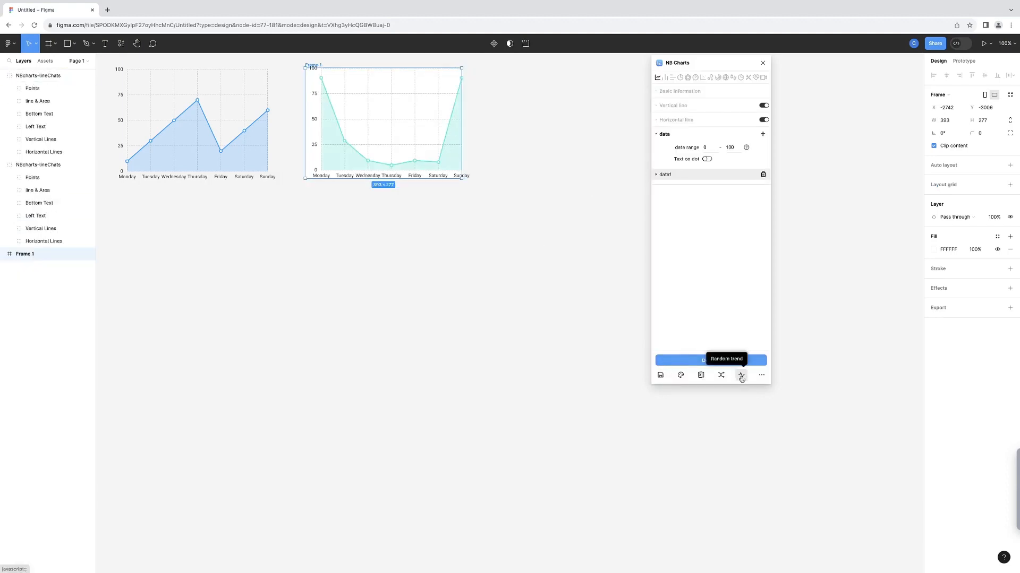
Step: Draw a mountain-peak trend chart and select the new empty frame
left_click(741, 375)
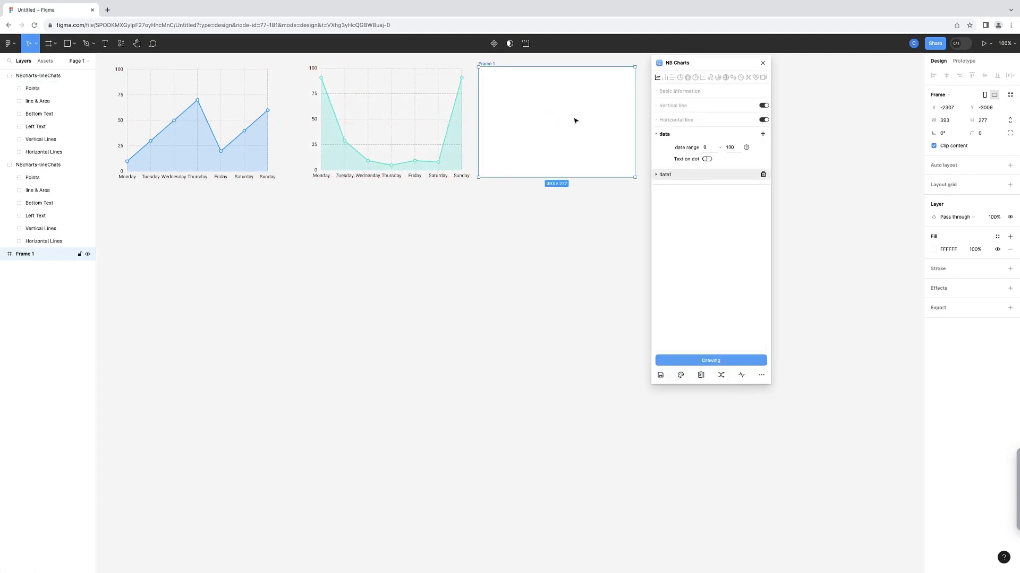
left_click(710, 360)
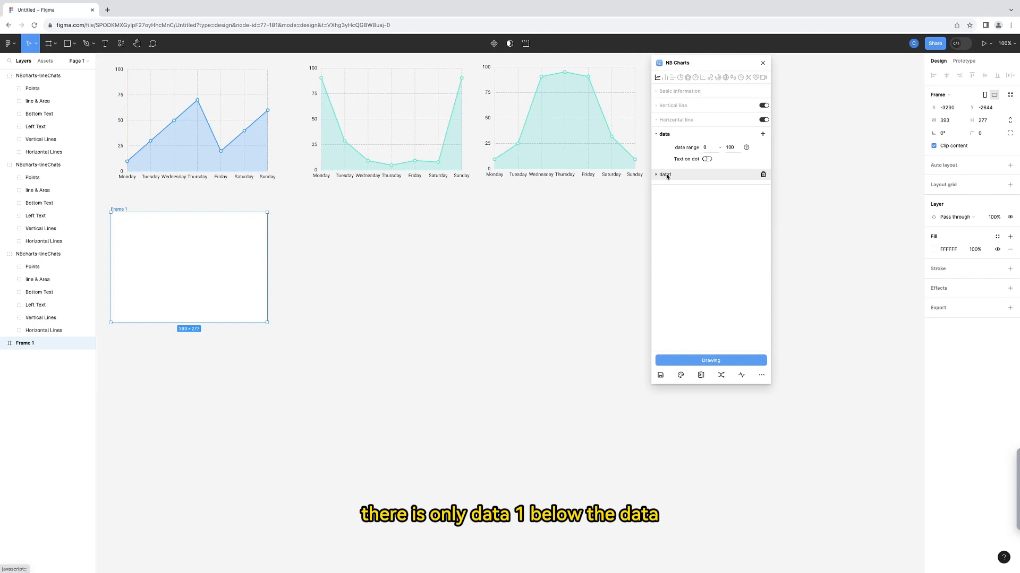
mouse_move(762, 135)
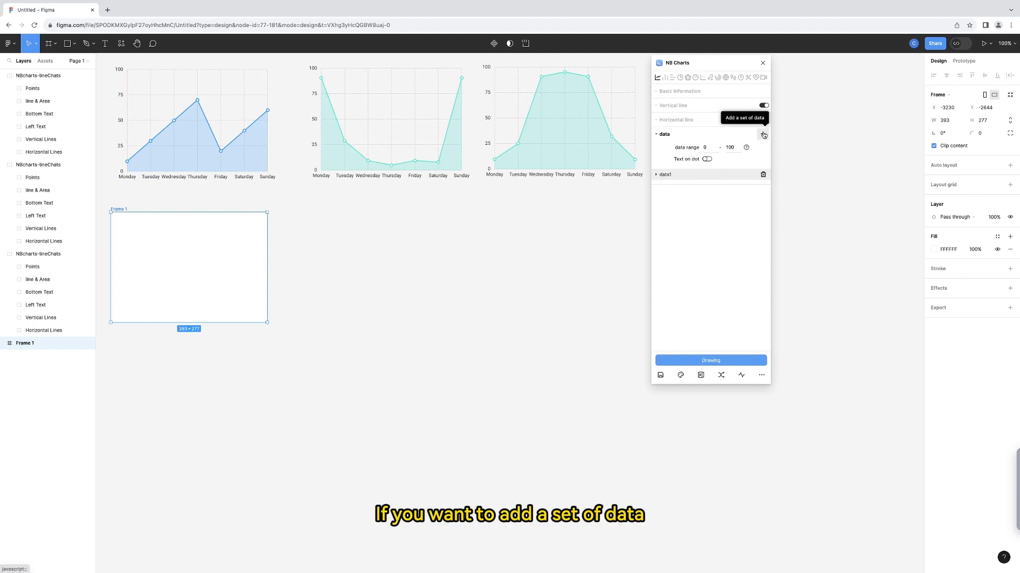
Step: Add data series to the chart setup and delete data4, leaving three series
left_click(760, 134)
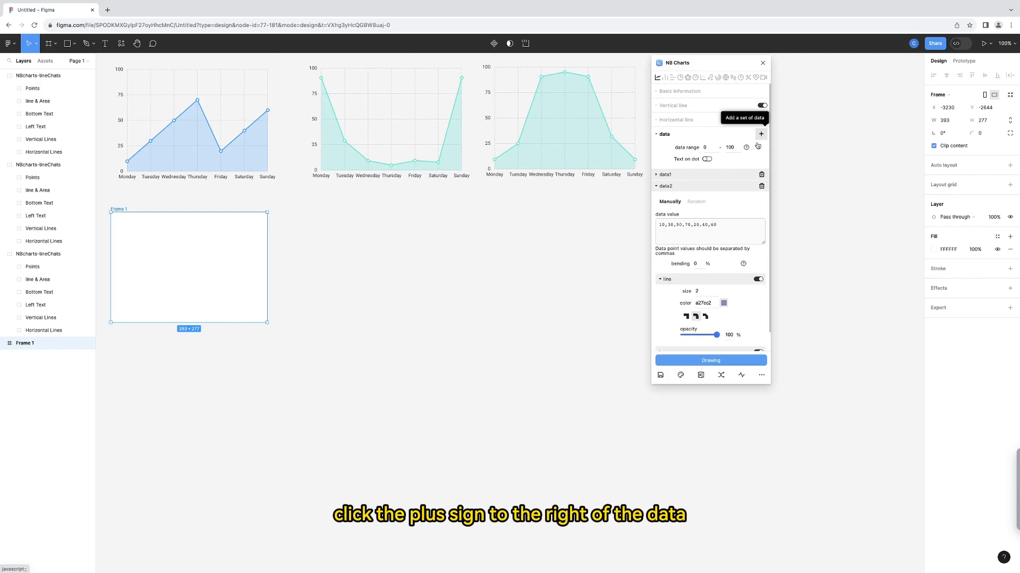
left_click(761, 133)
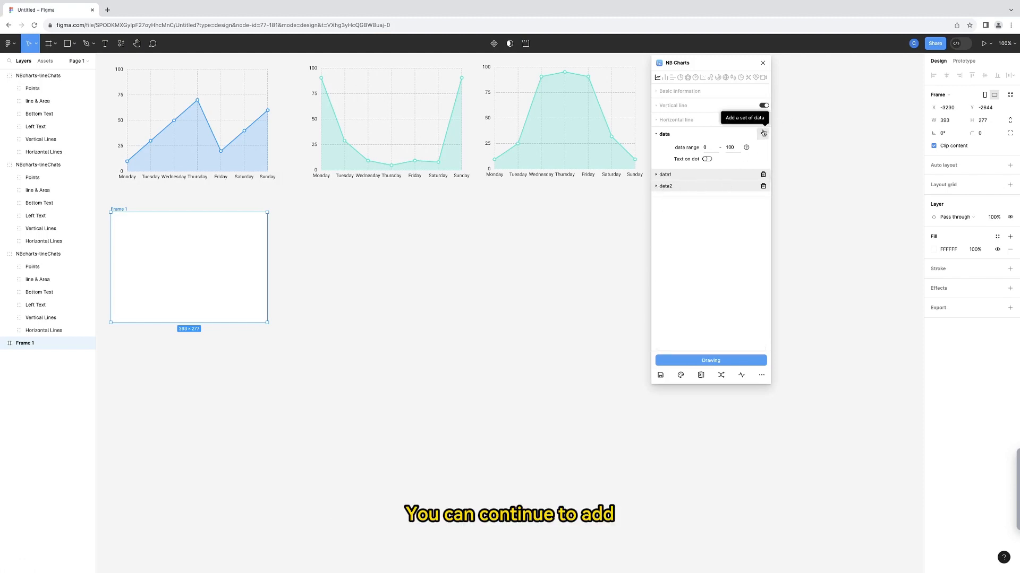
left_click(763, 134)
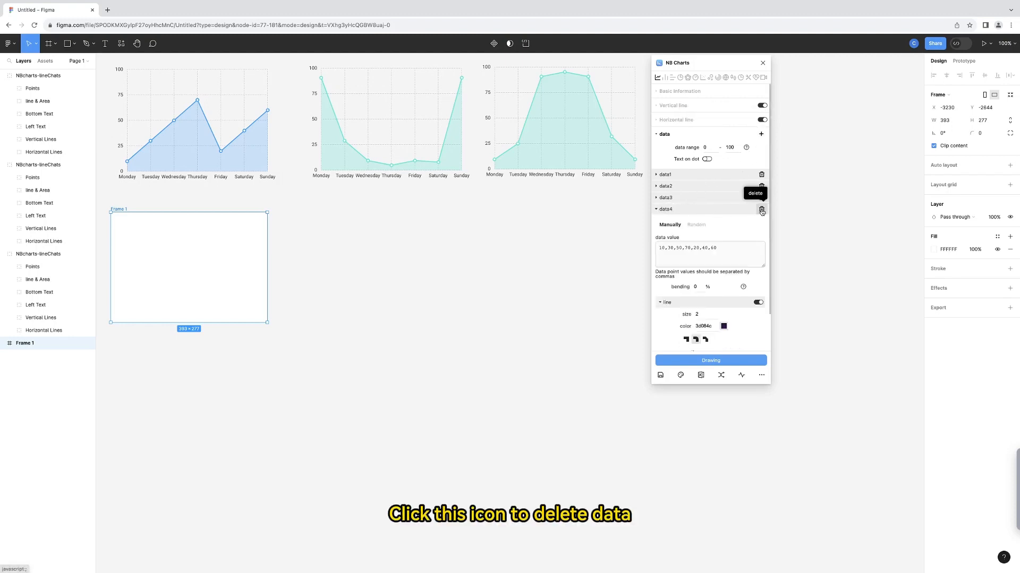
left_click(761, 210)
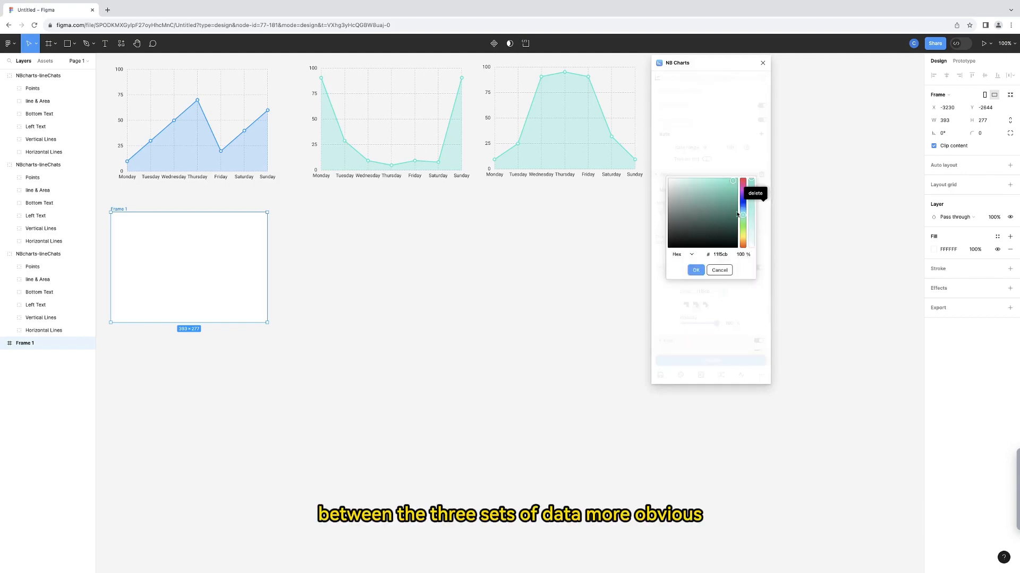
Step: Colour data1 teal and set the second area colour to orange
left_click(696, 270)
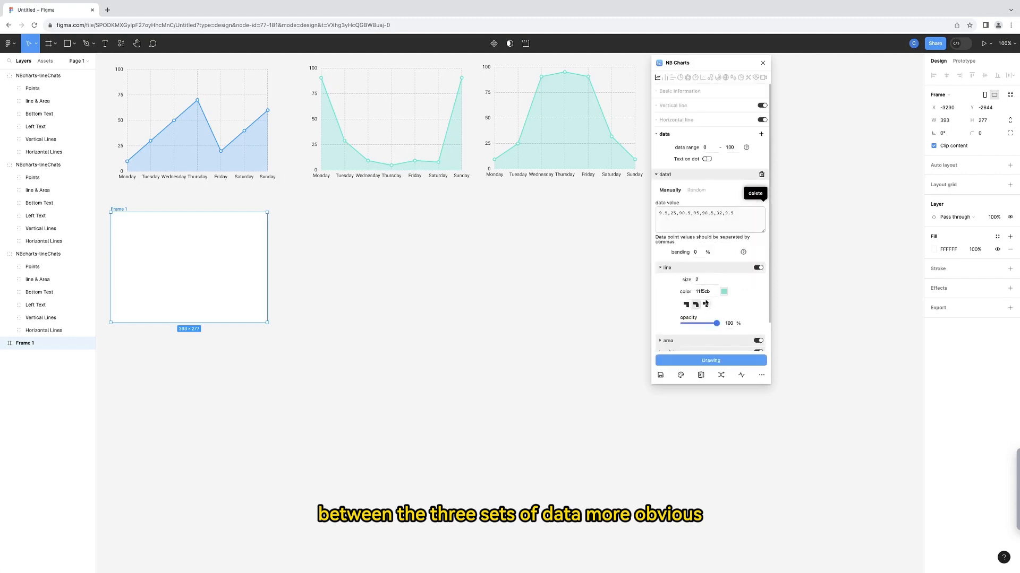
scroll("down", 3)
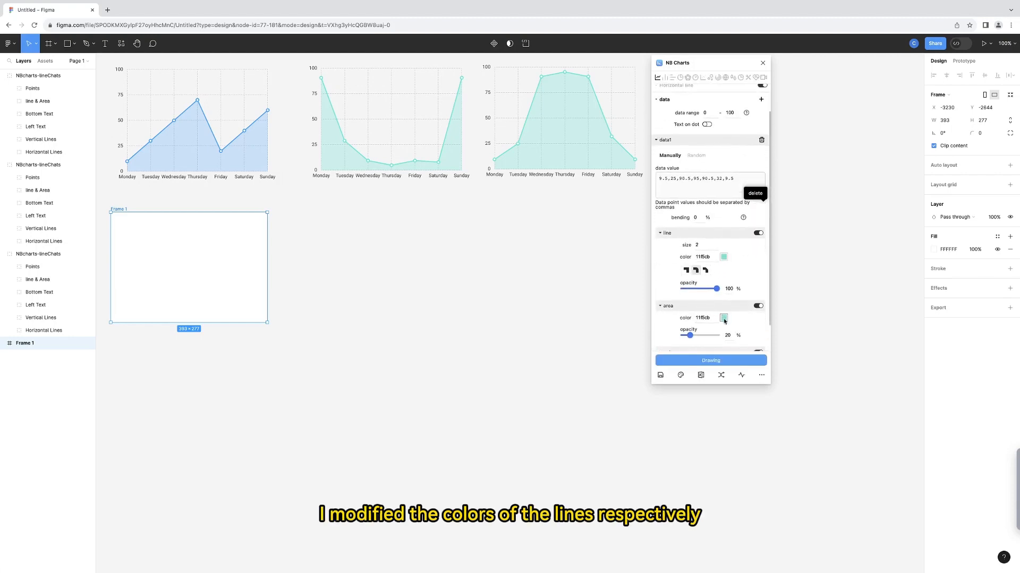
left_click(661, 262)
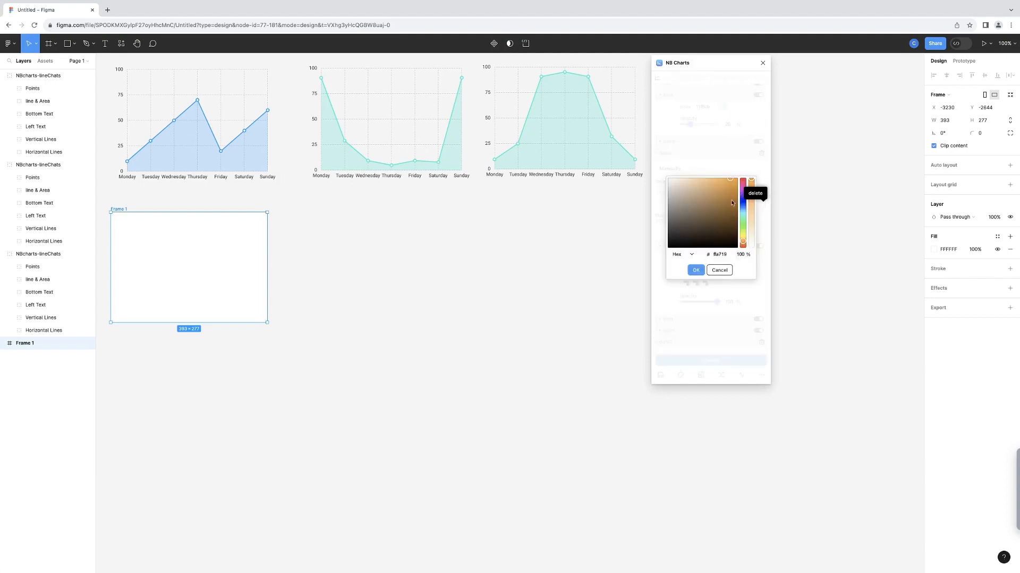
left_click(719, 269)
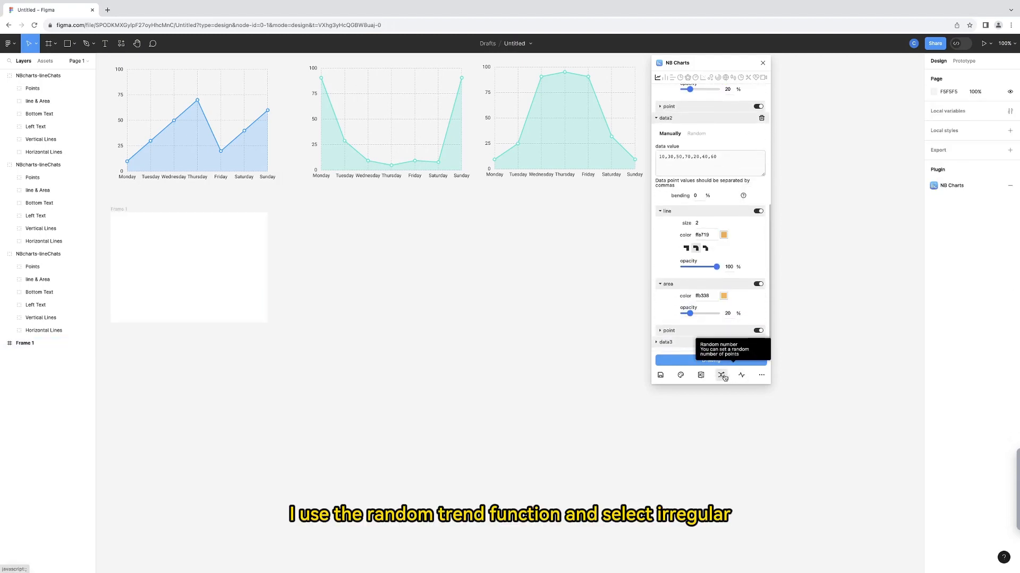
Step: Draw a three-series random-trend area chart and set data1's area opacity to 100%
left_click(723, 375)
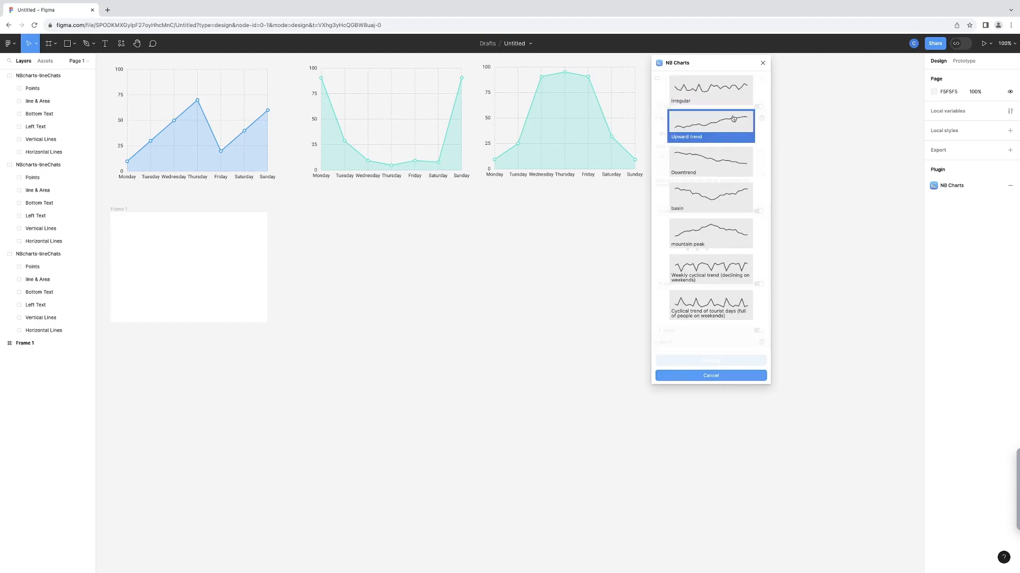
left_click(711, 123)
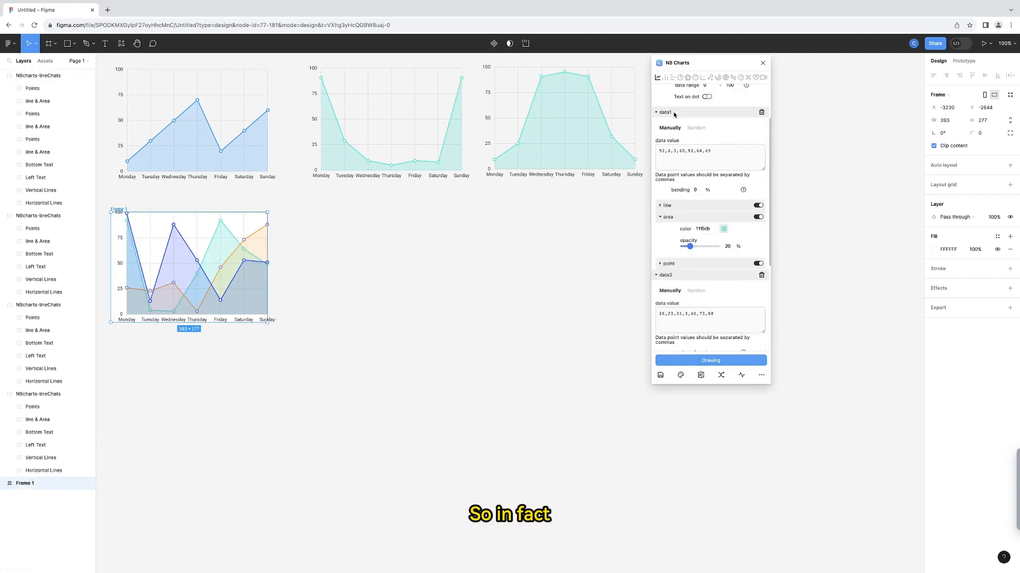
left_click_drag(690, 246, 717, 245)
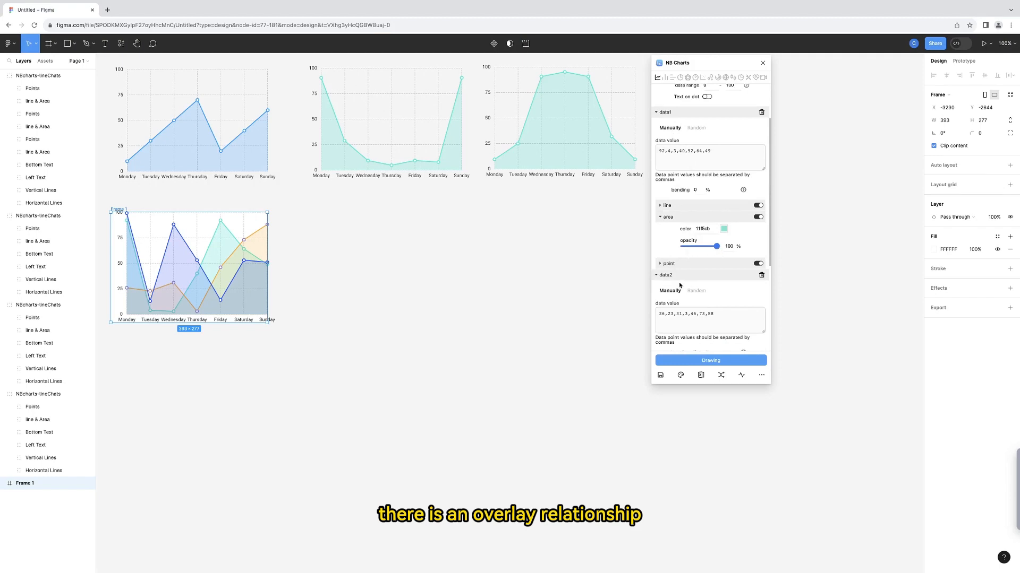
scroll("down", 3)
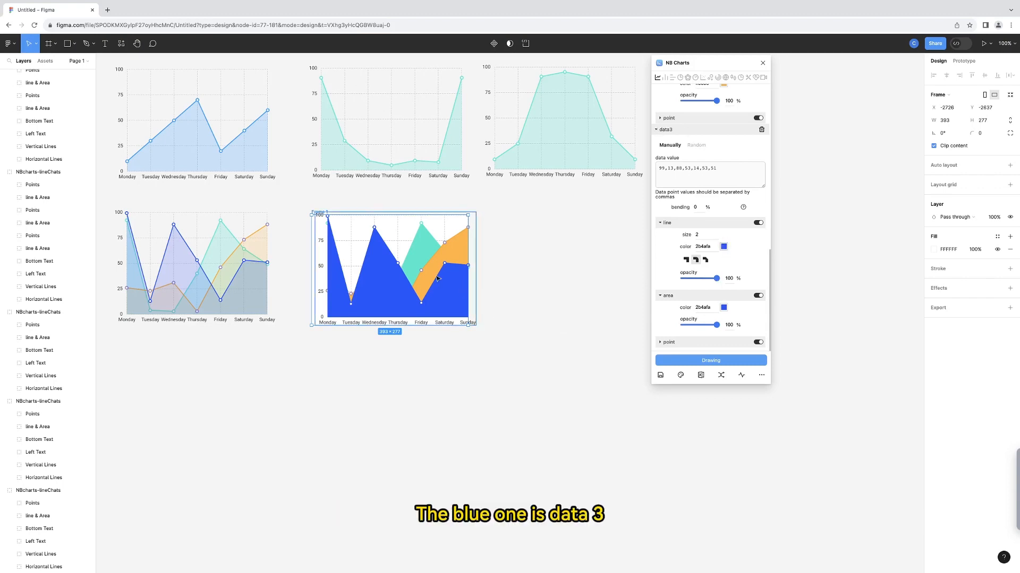
Step: Scroll through the data3 settings of the opaque stacked area chart
scroll("down", 3)
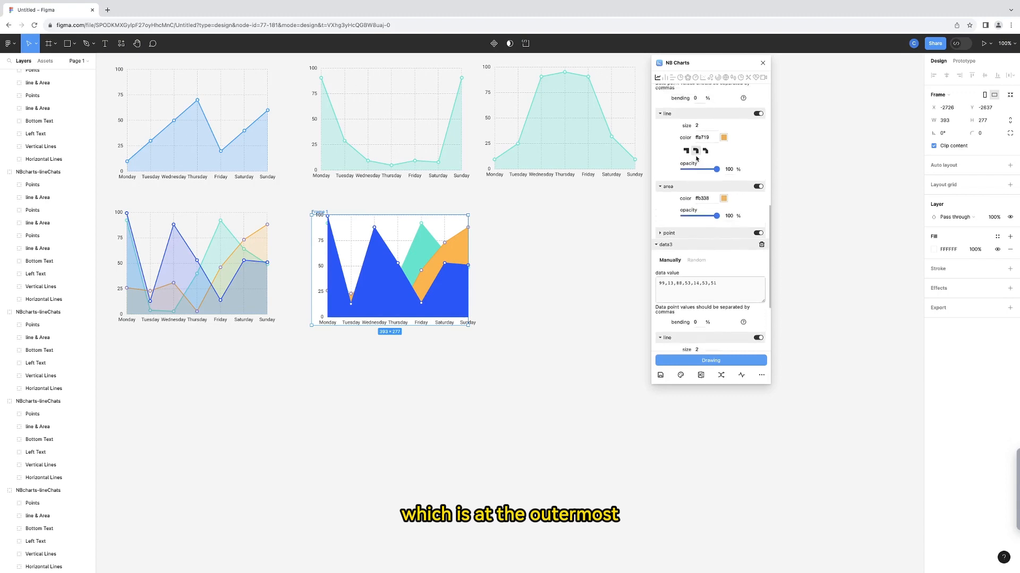